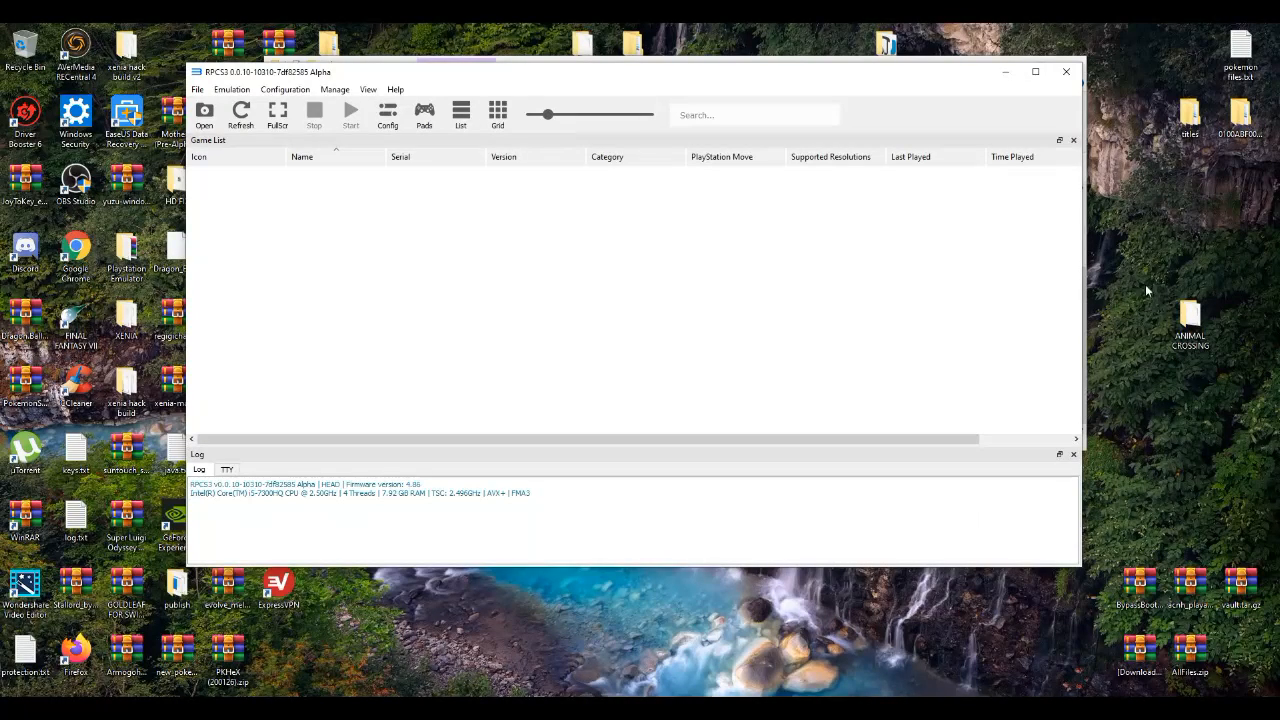
pyautogui.moveTo(1127, 261)
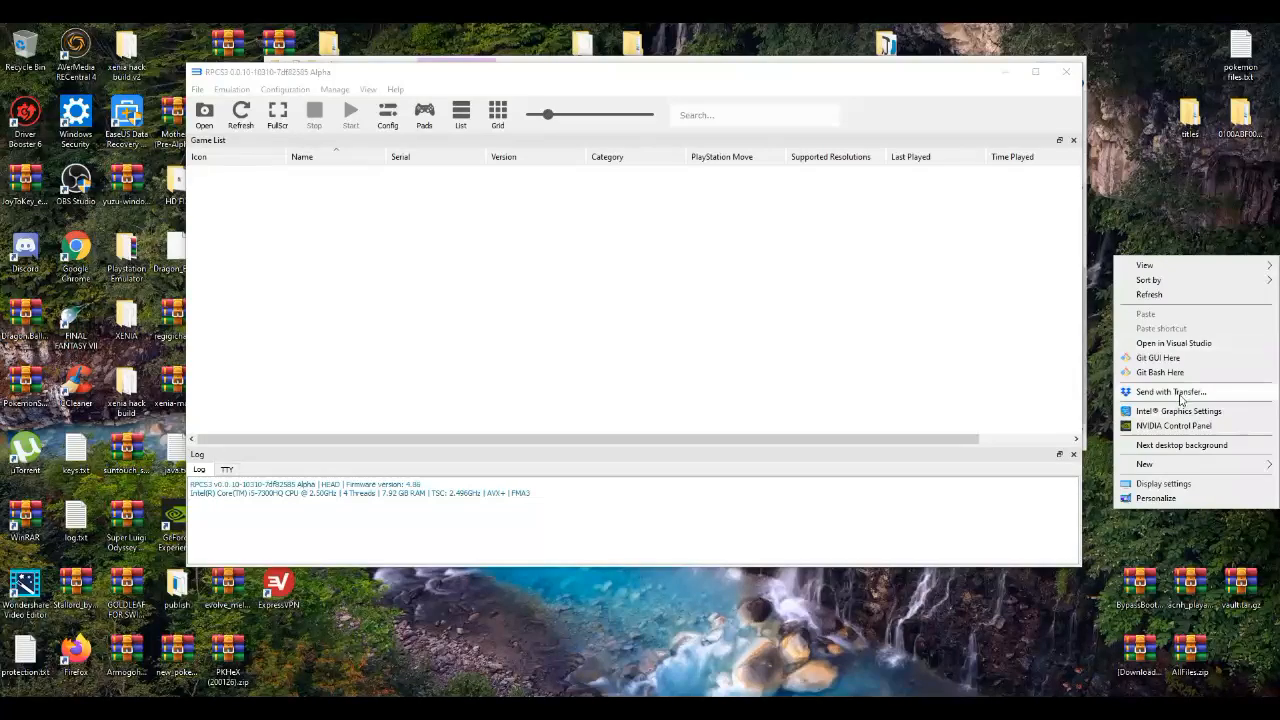
pyautogui.moveTo(1172, 425)
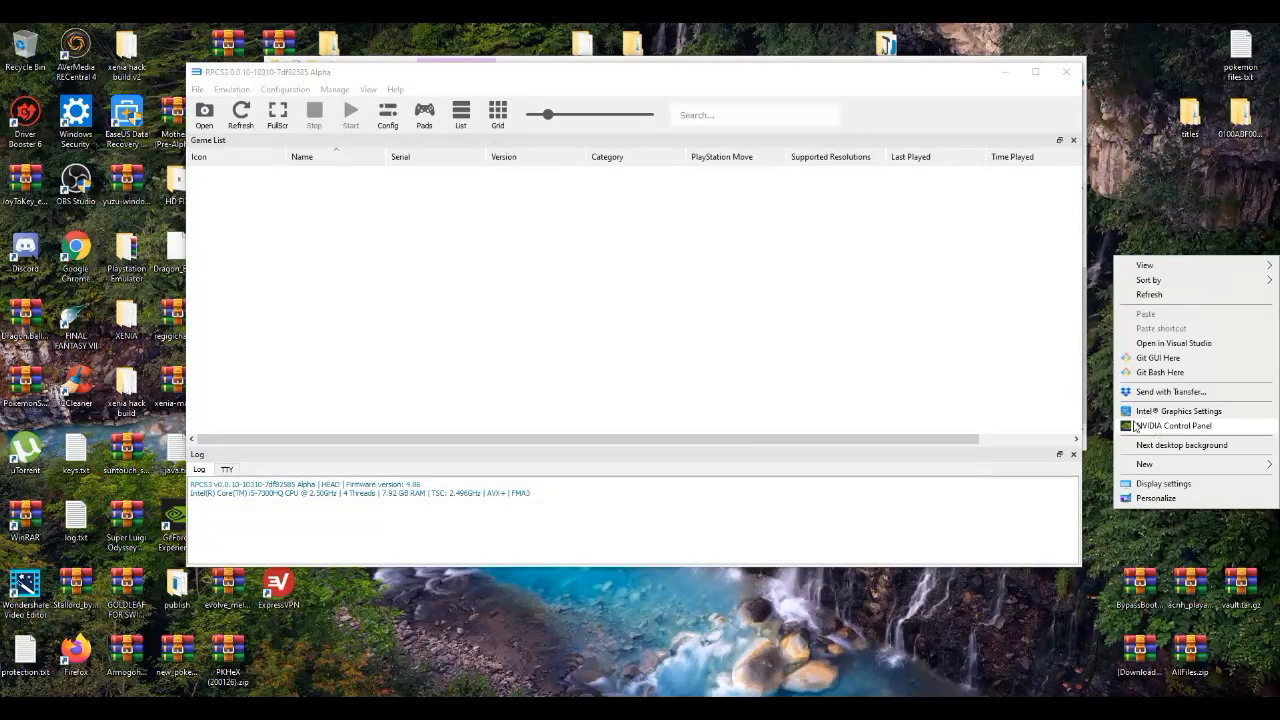
# Step: Launch NVIDIA Control Panel from the desktop context menu while RPCS3 stays open
pyautogui.click(1135, 427)
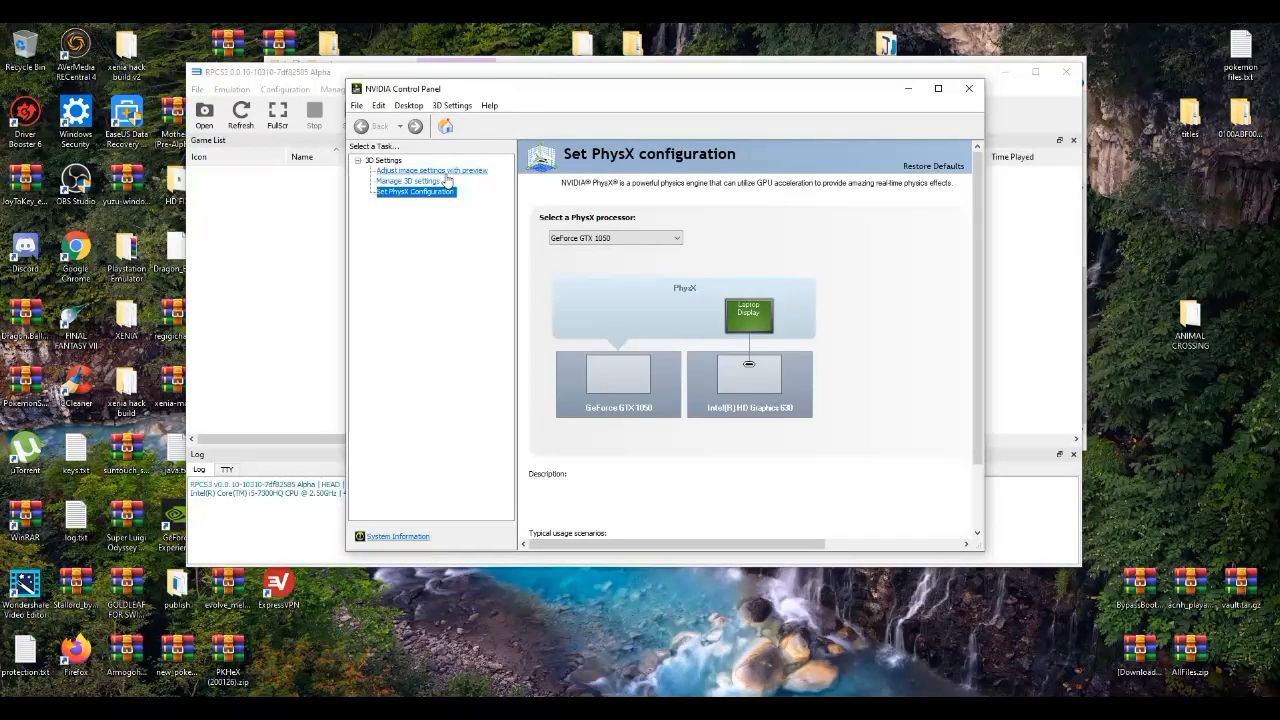
# Step: On Adjust image settings with preview, try 'emphasizing Performance', then return to advanced 3D image settings
pyautogui.click(431, 170)
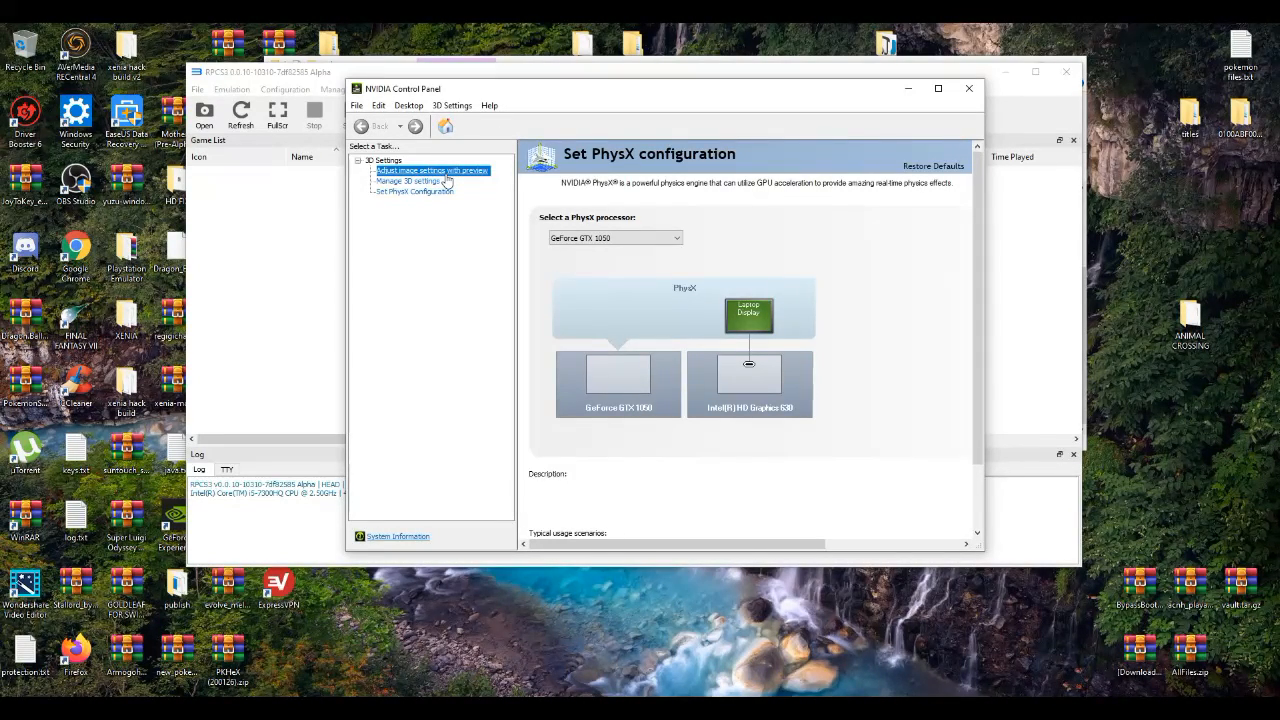
pyautogui.click(431, 170)
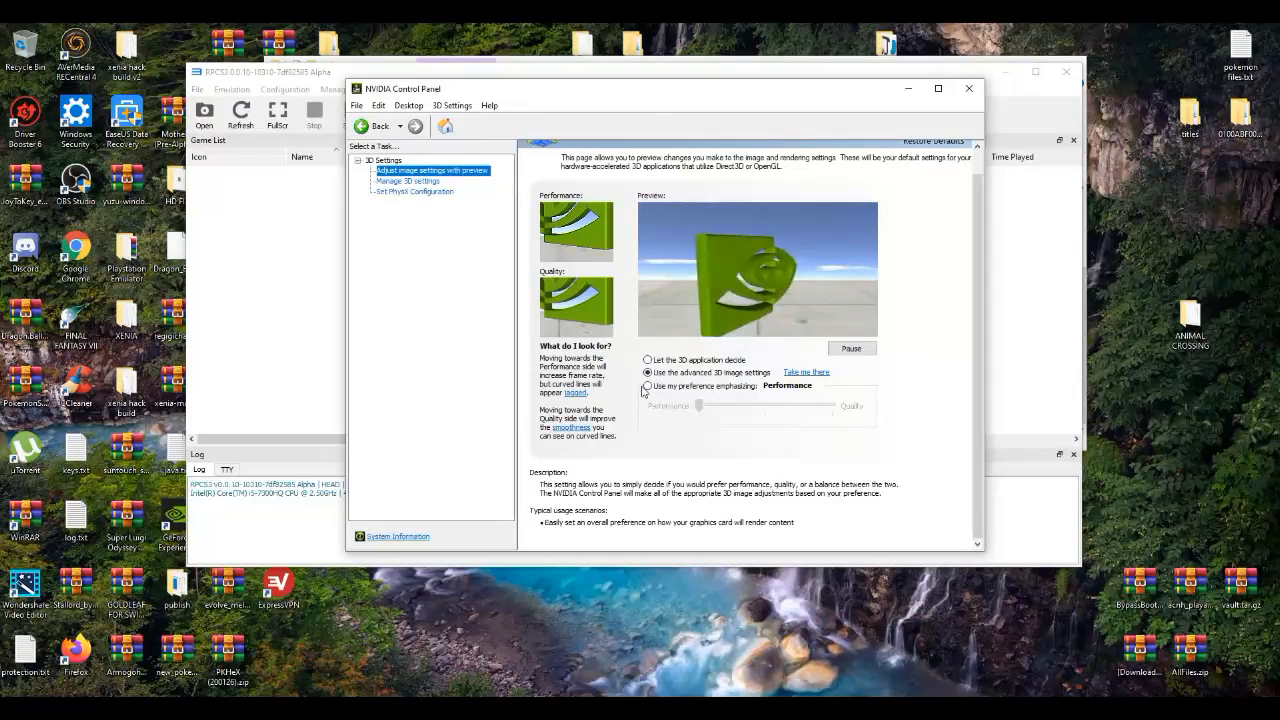
pyautogui.click(647, 387)
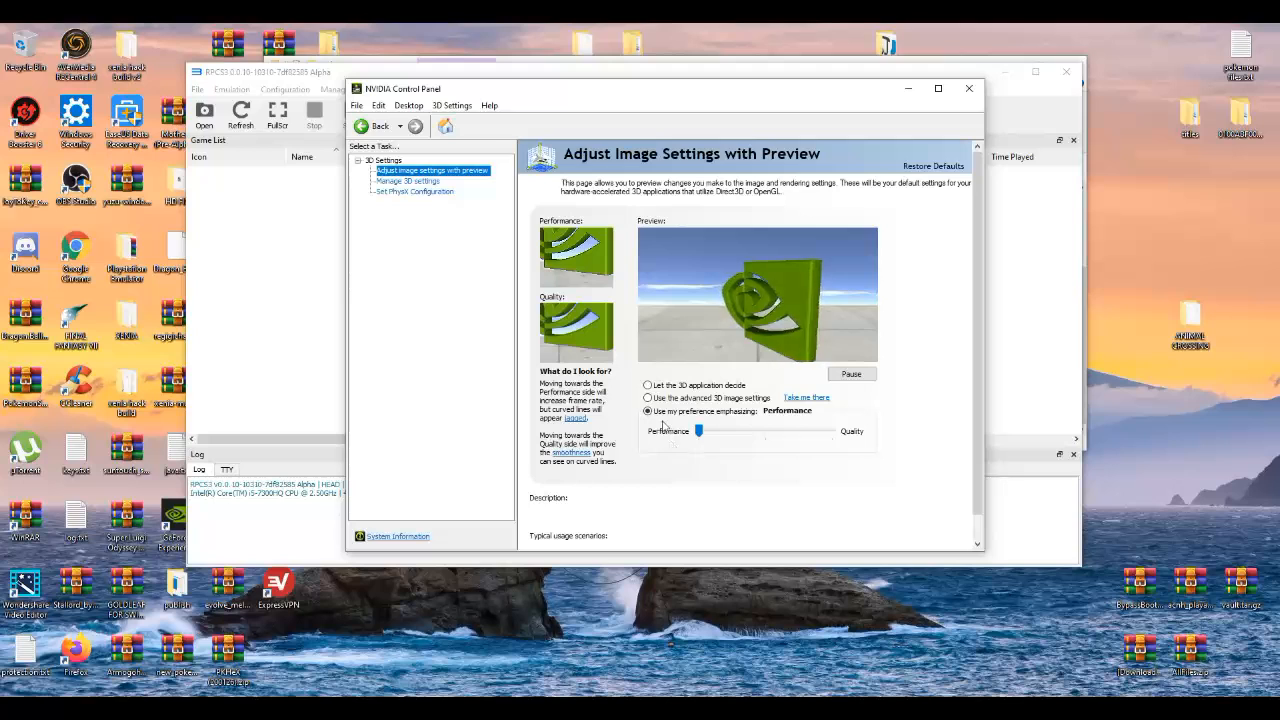
pyautogui.click(648, 398)
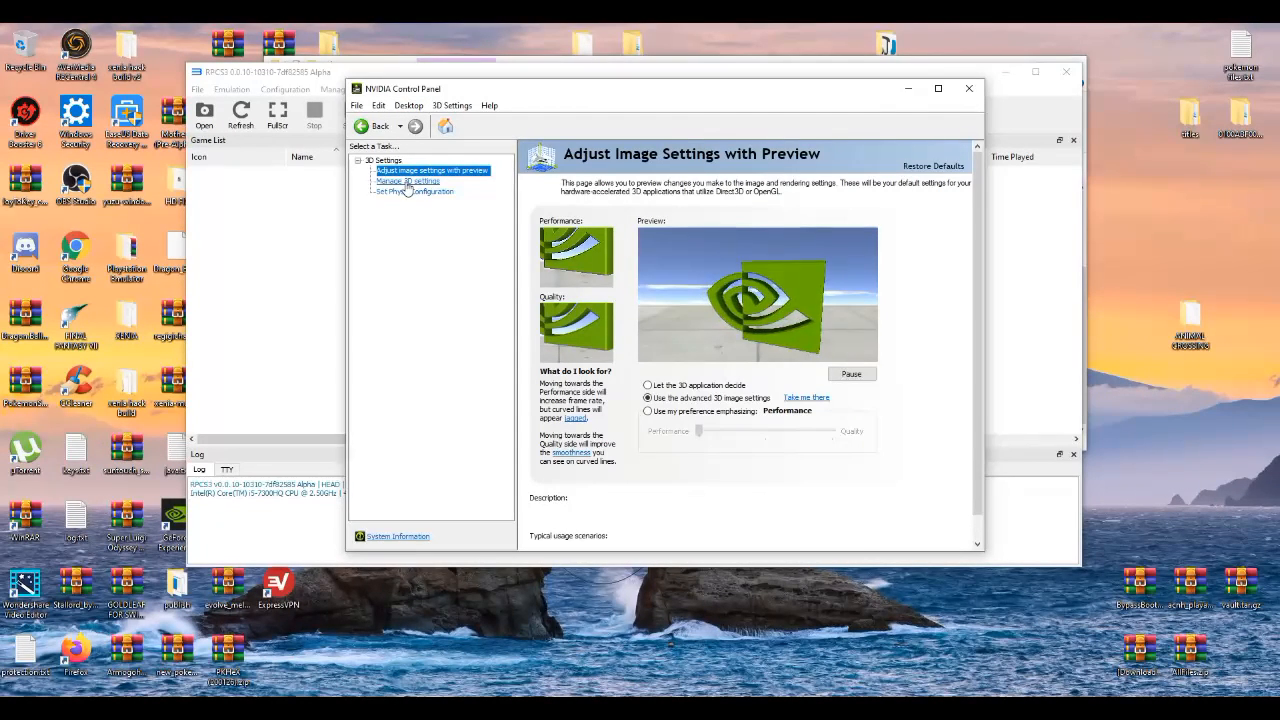
# Step: Open Manage 3D settings and scroll through the Global Settings feature list
pyautogui.click(407, 181)
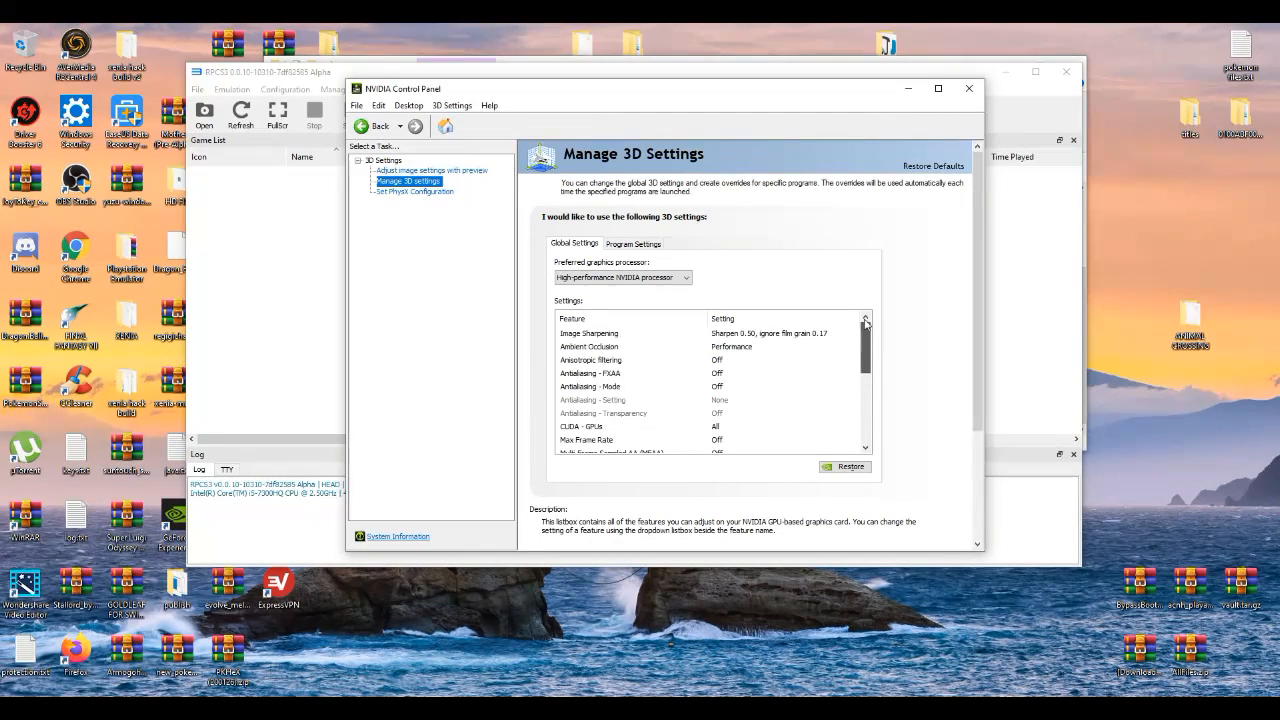
pyautogui.scroll(-3)
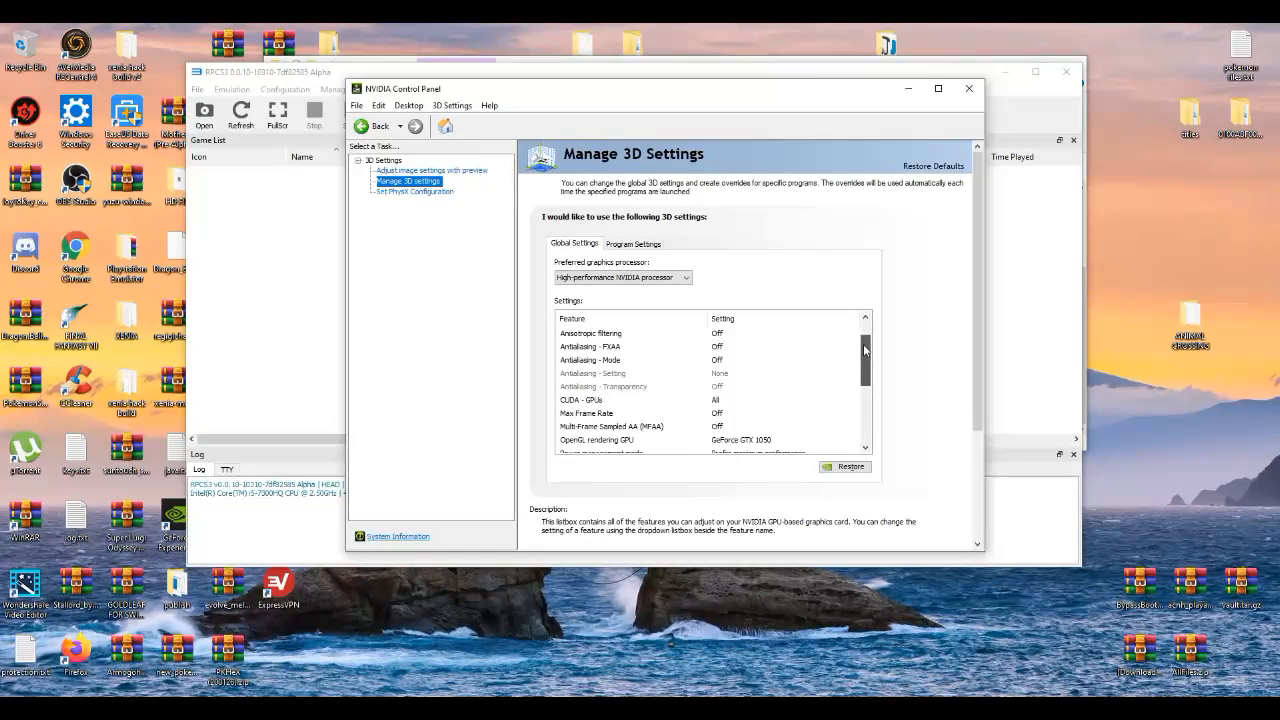
pyautogui.scroll(-3)
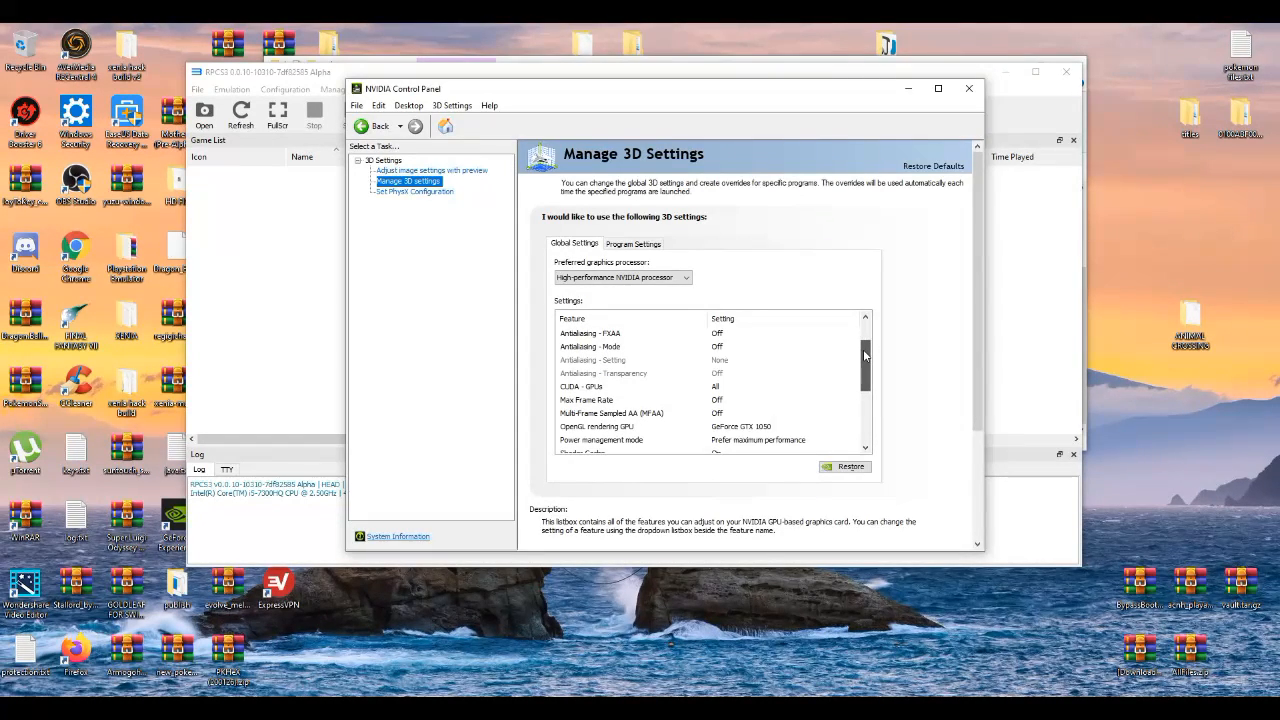
pyautogui.scroll(-3)
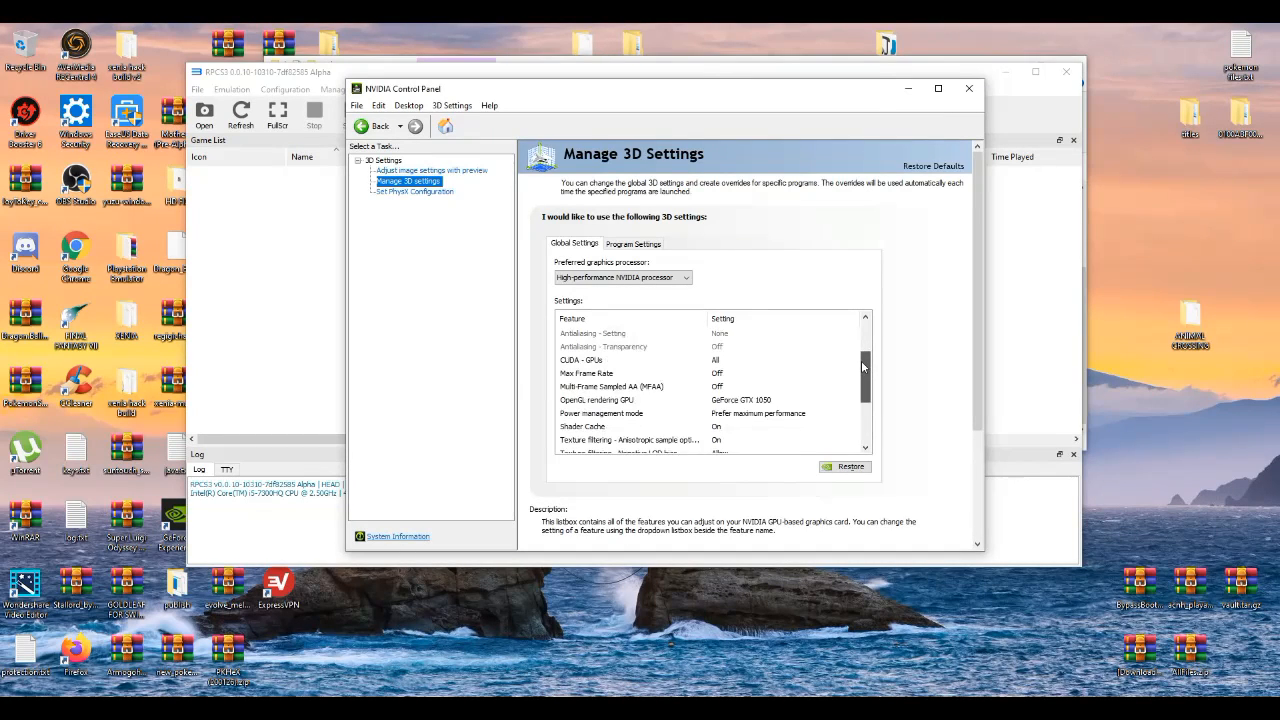
pyautogui.scroll(-3)
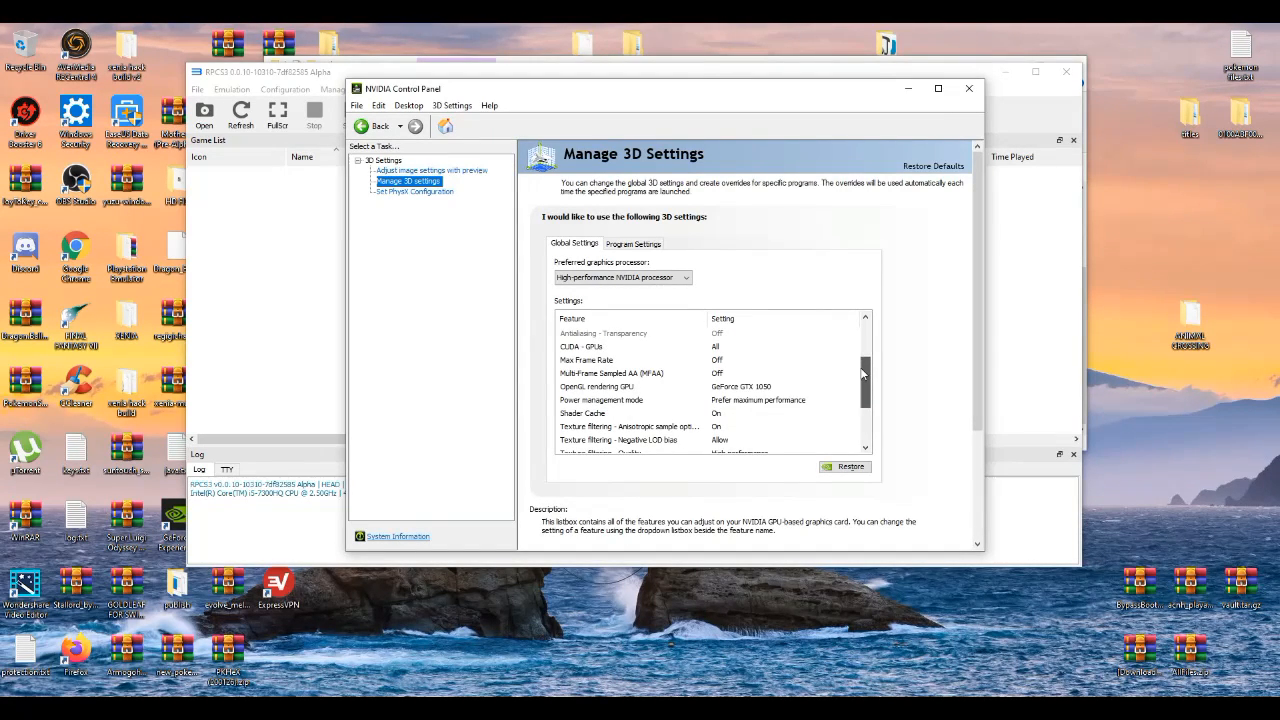
pyautogui.scroll(-3)
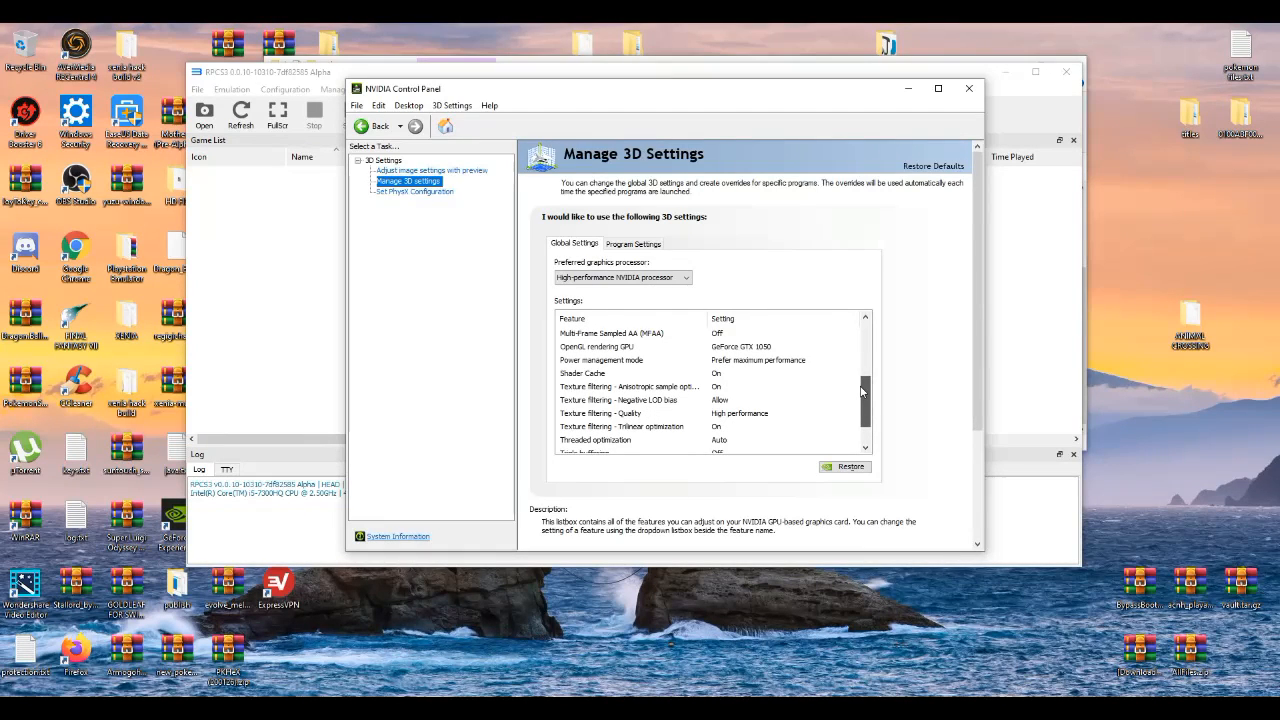
pyautogui.scroll(-3)
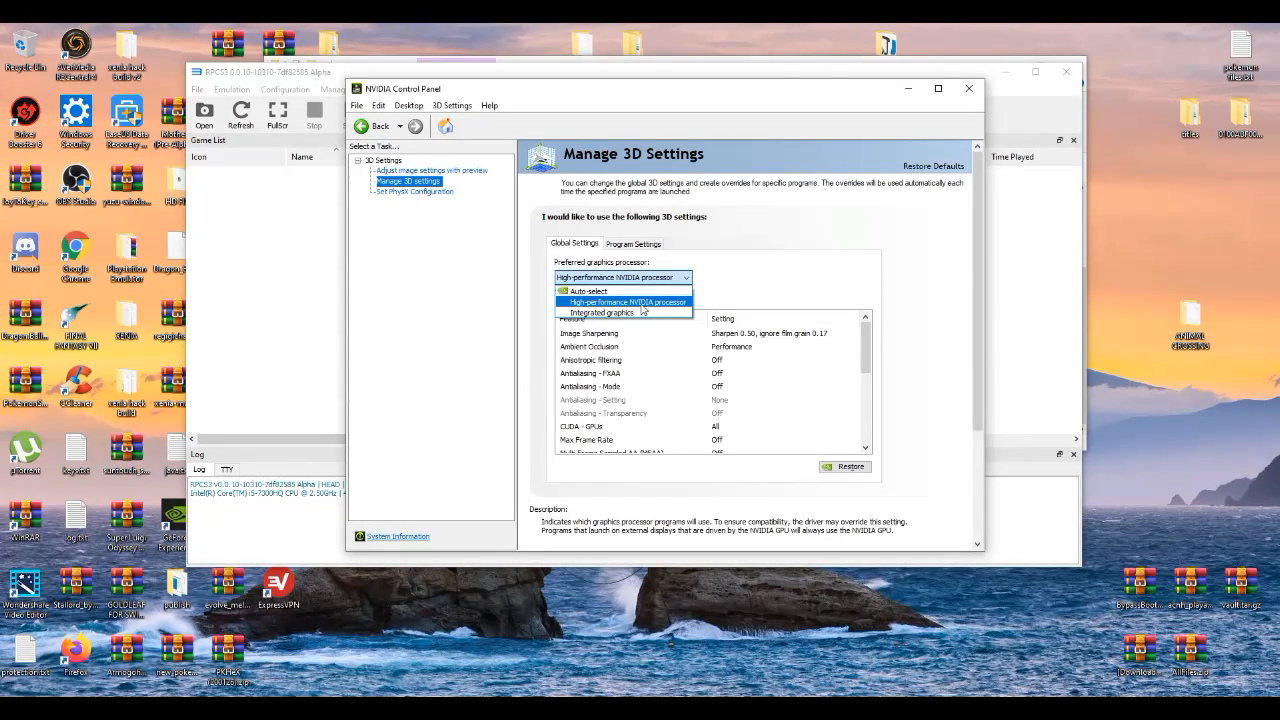
# Step: Keep High-performance NVIDIA processor preferred and add rpcs3.exe under Program Settings
pyautogui.click(625, 302)
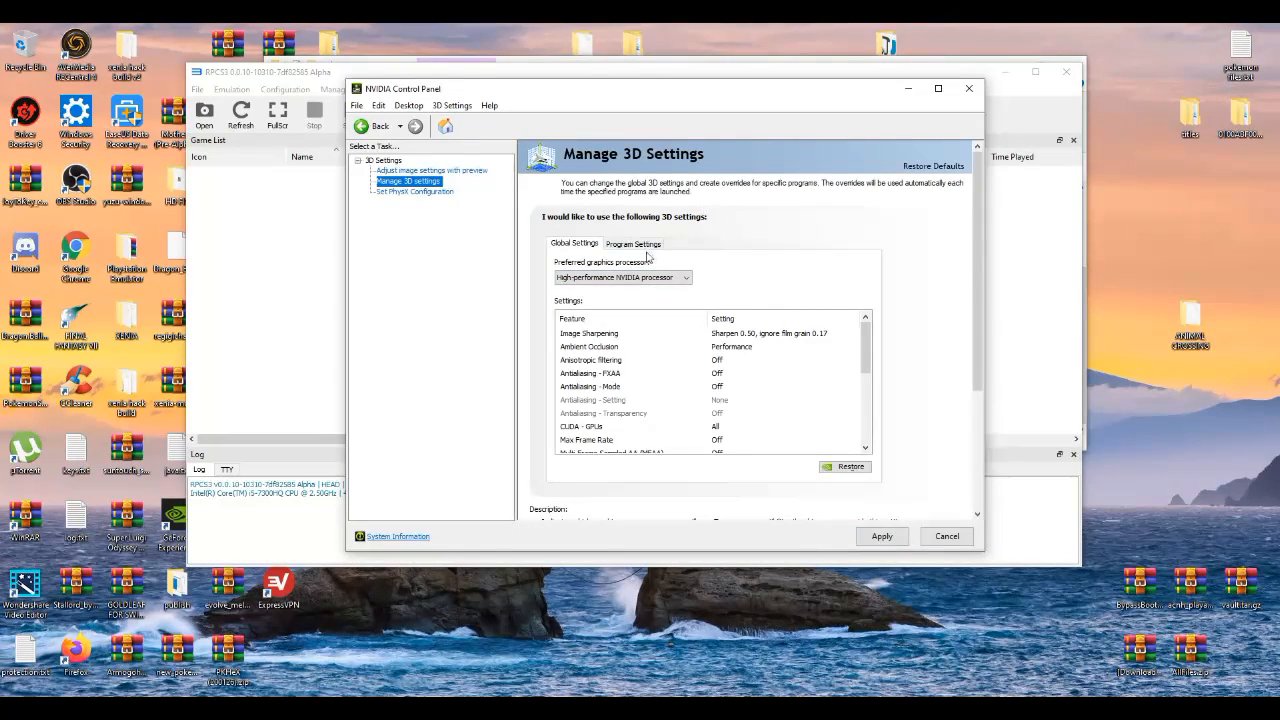
pyautogui.click(633, 243)
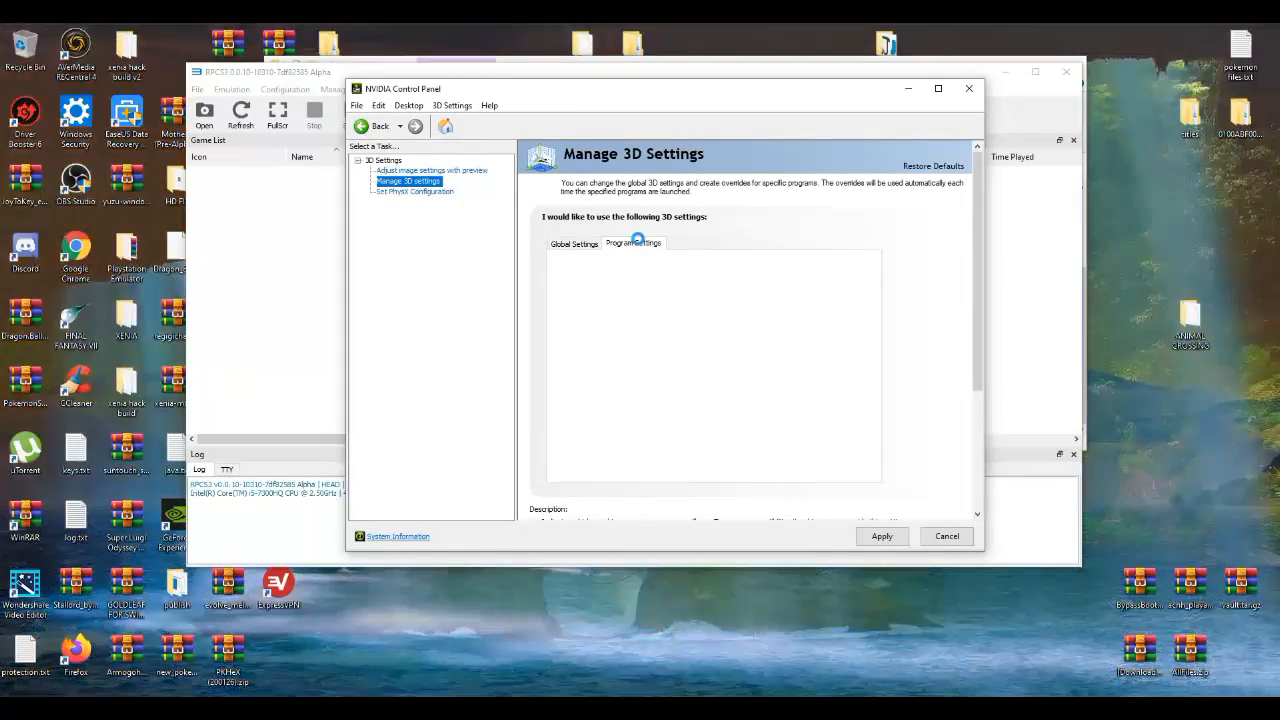
pyautogui.click(633, 243)
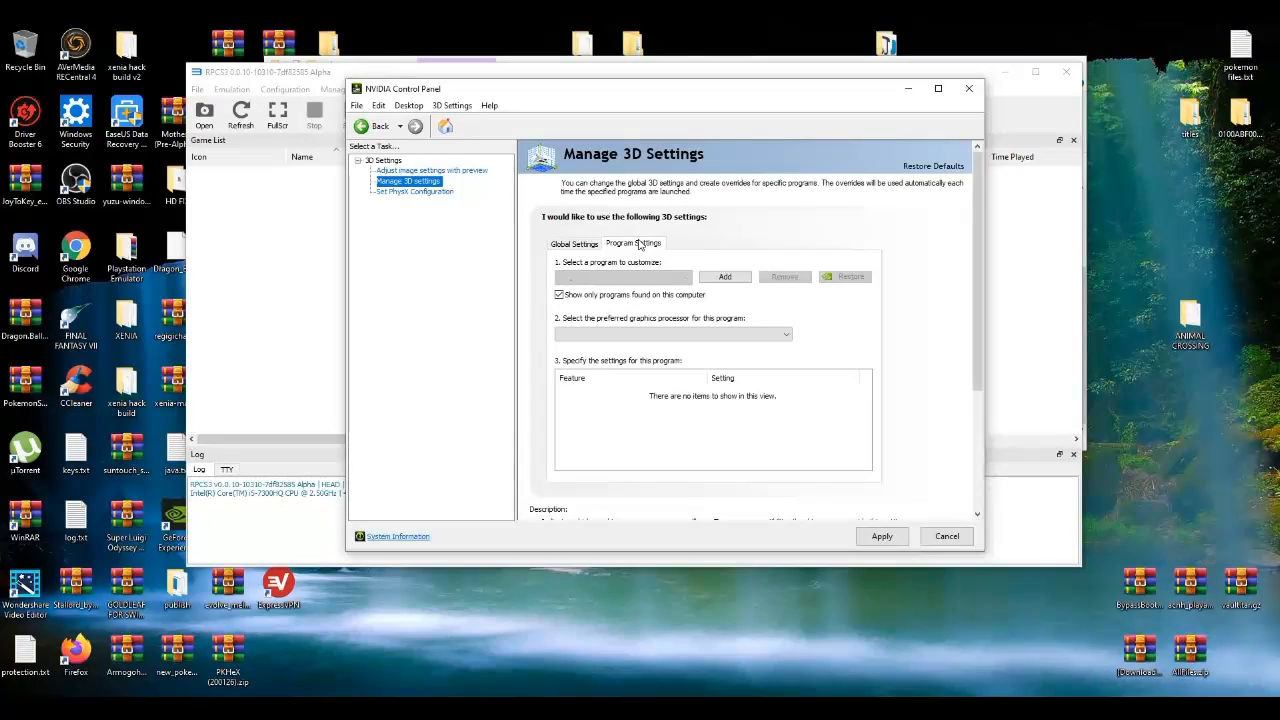
pyautogui.click(724, 277)
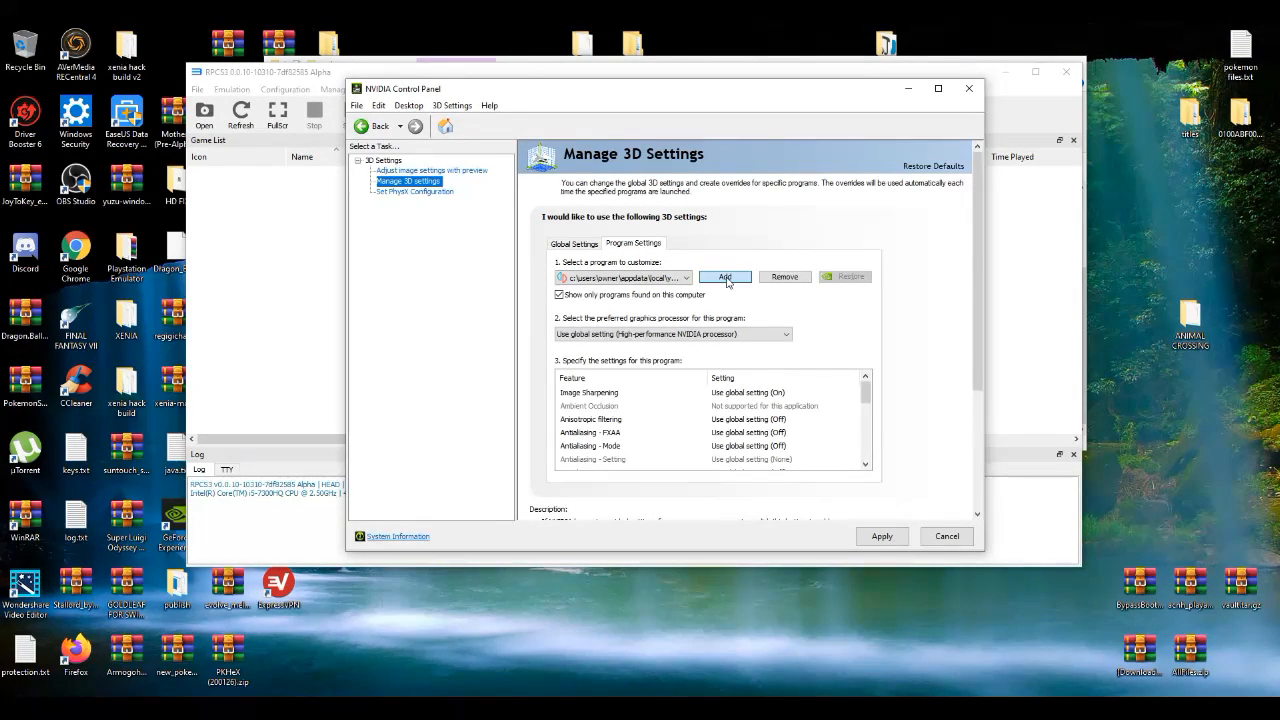
pyautogui.click(724, 277)
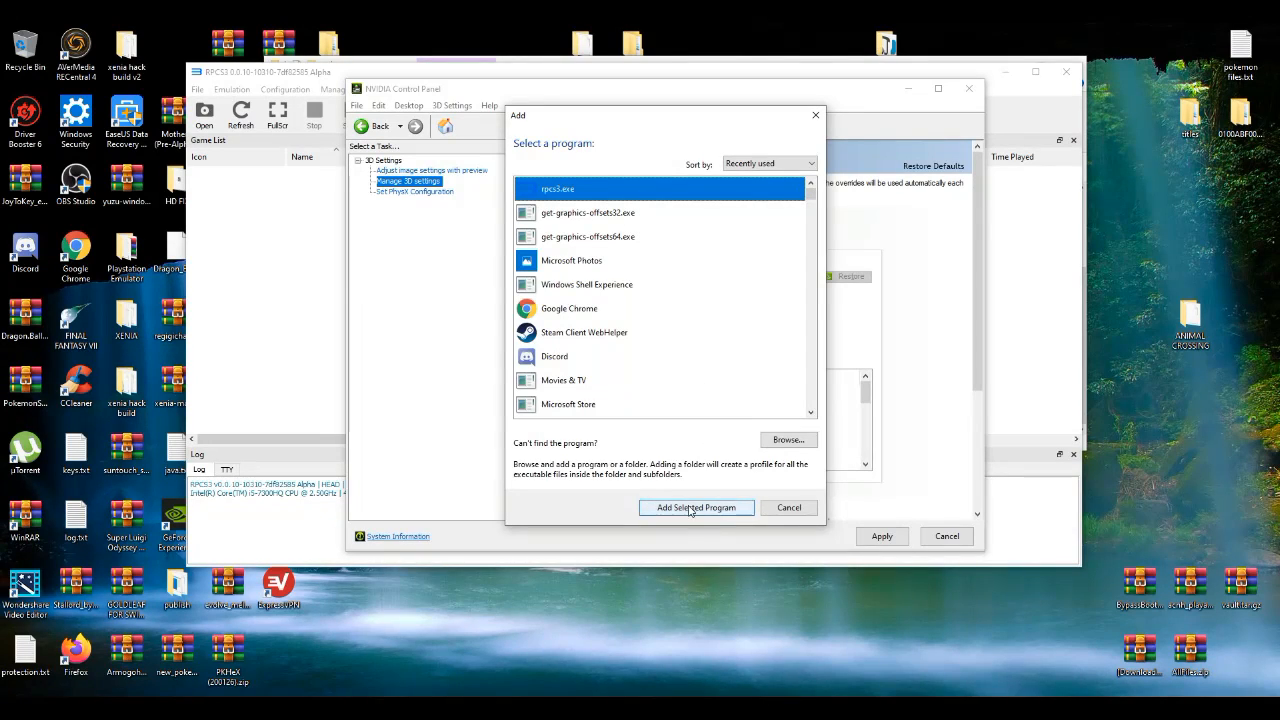
pyautogui.click(696, 507)
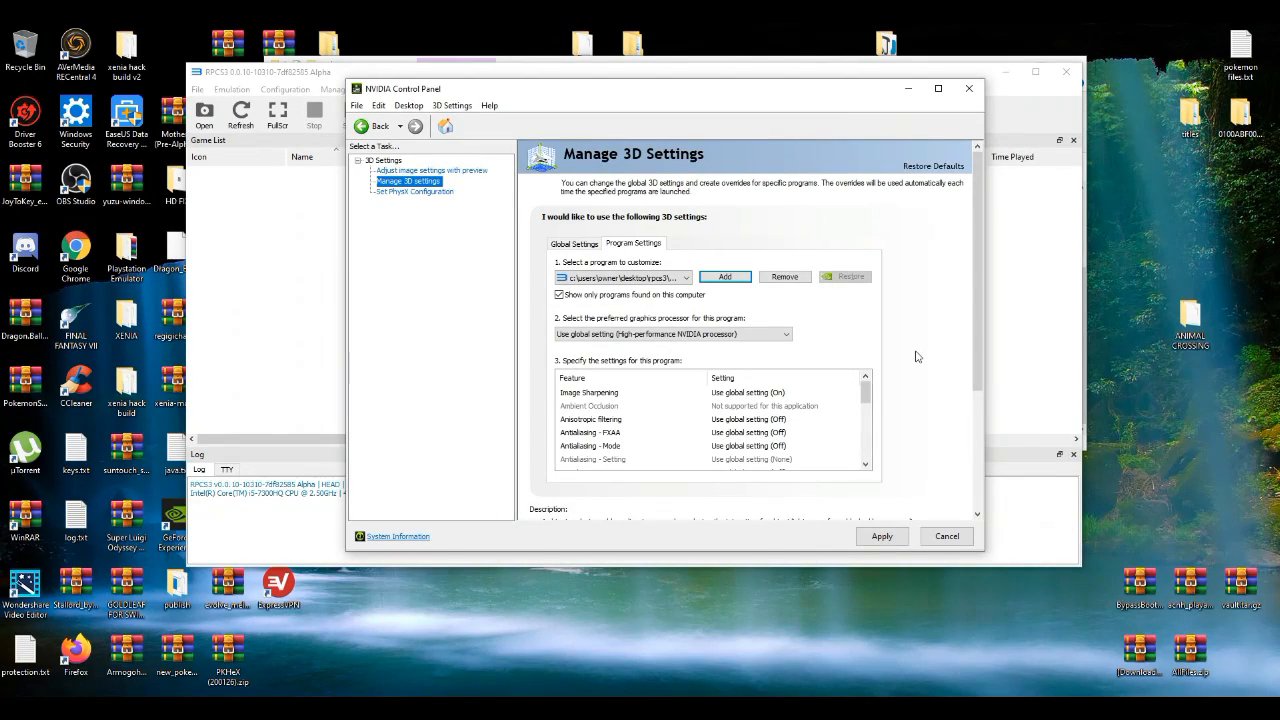
pyautogui.moveTo(886, 442)
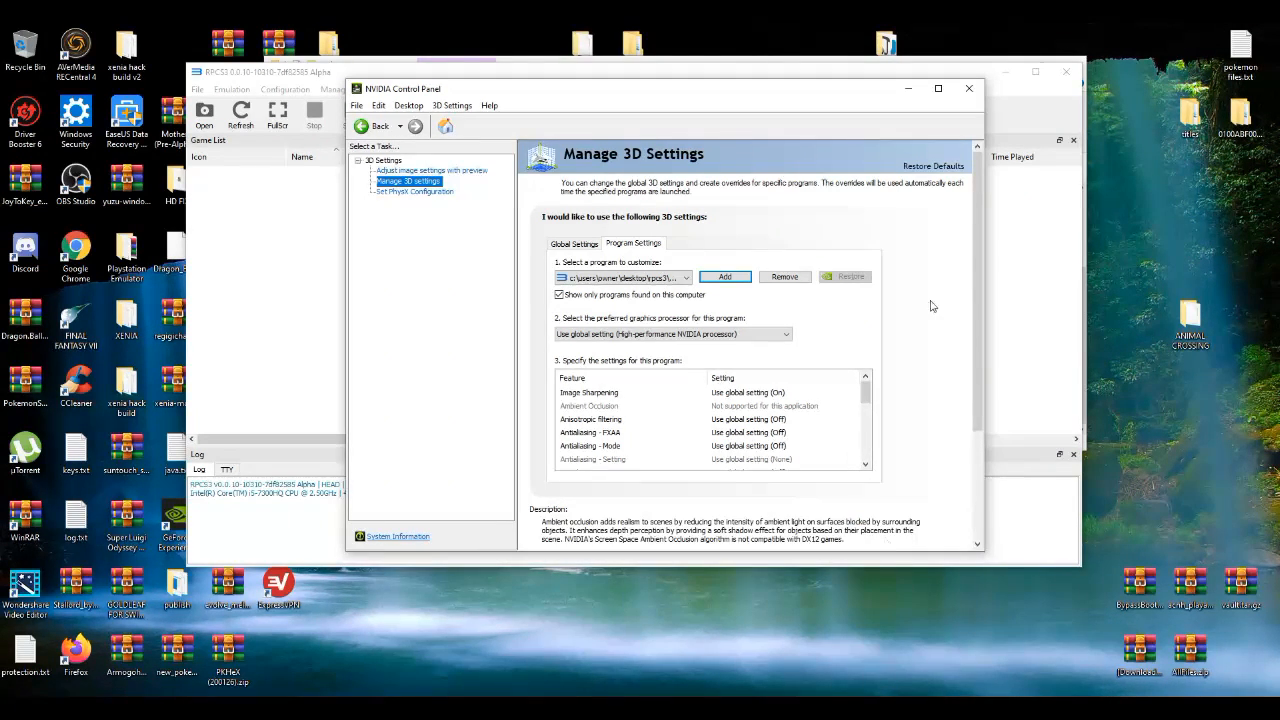
pyautogui.moveTo(440, 213)
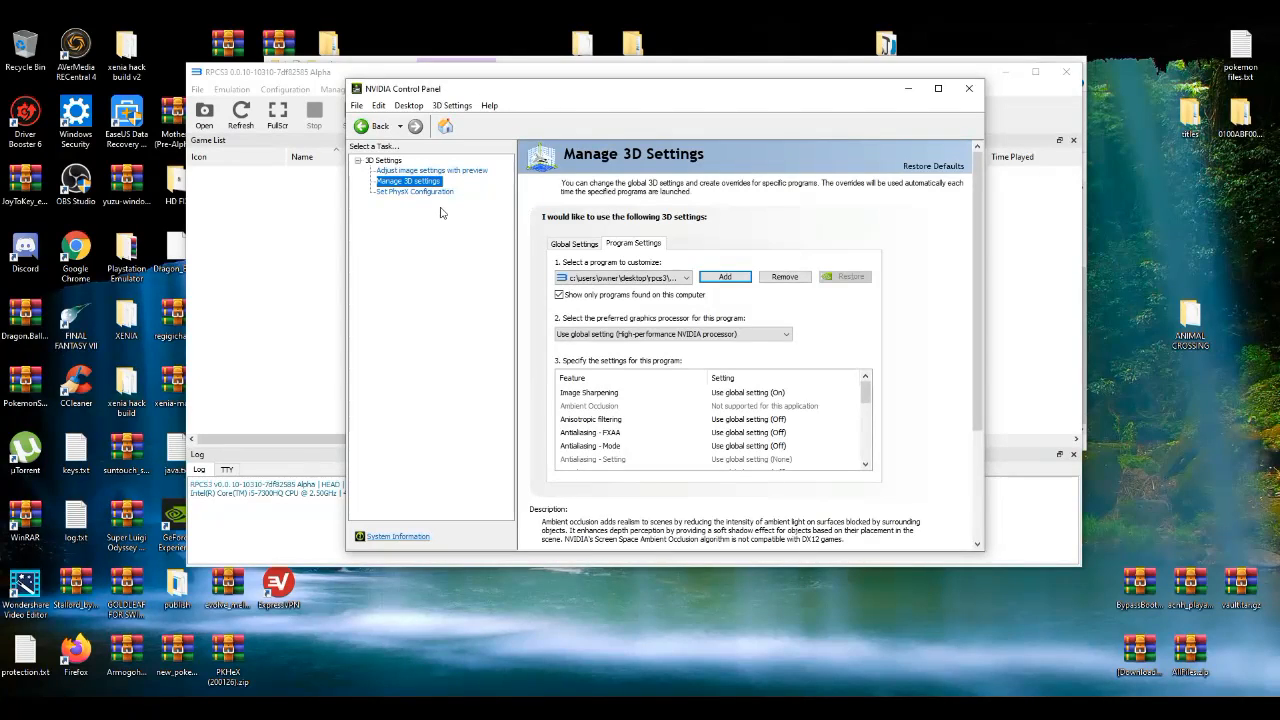
pyautogui.moveTo(408, 198)
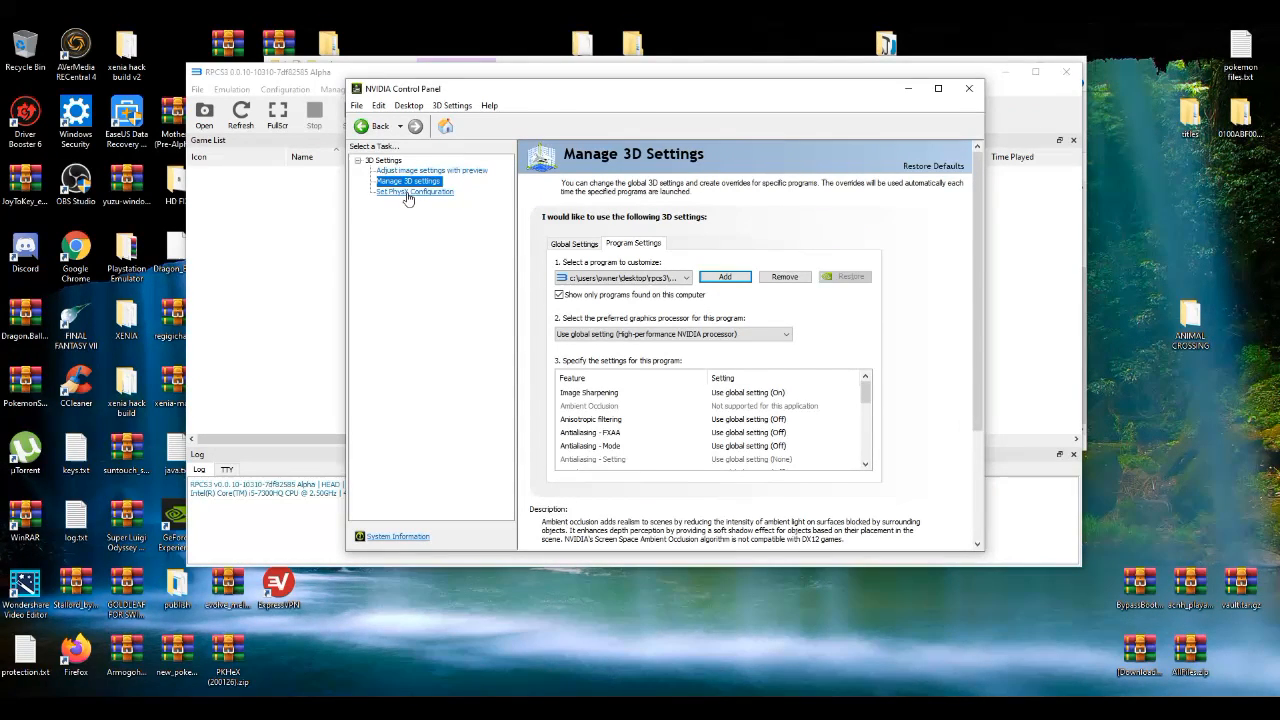
# Step: Set GeForce GTX 1050 as the PhysX processor on the PhysX configuration page
pyautogui.click(414, 191)
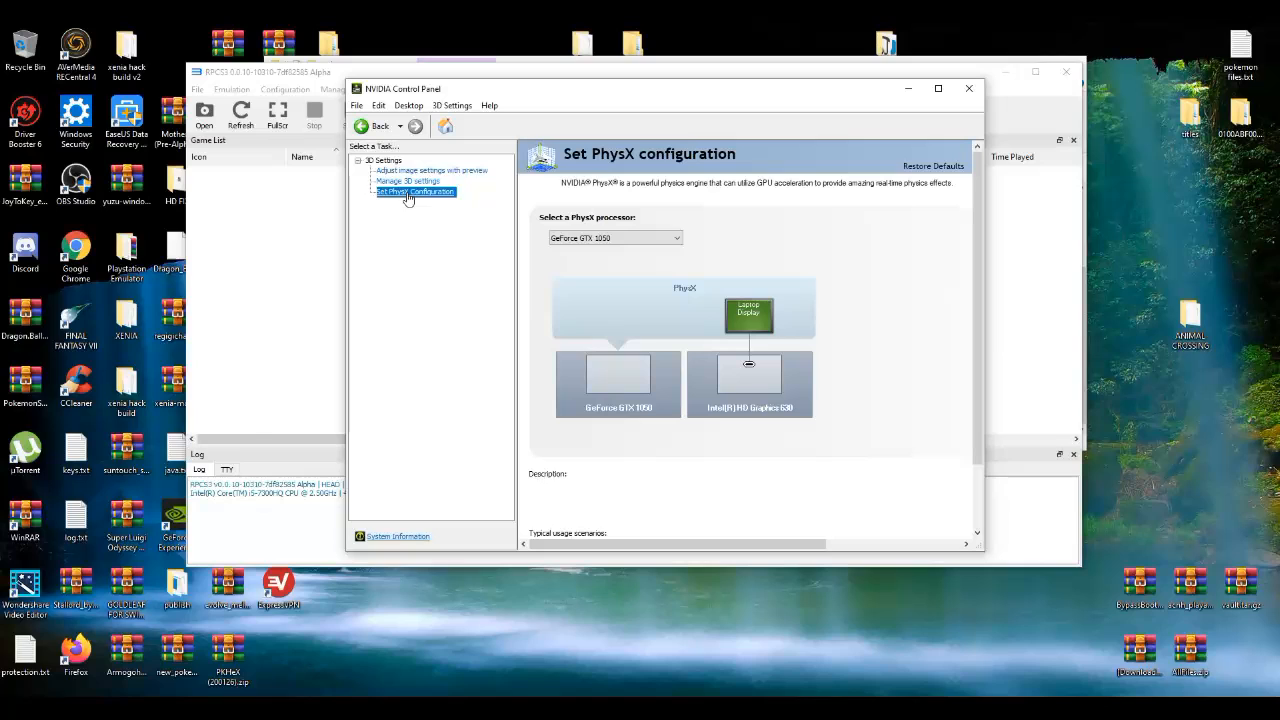
pyautogui.moveTo(476, 213)
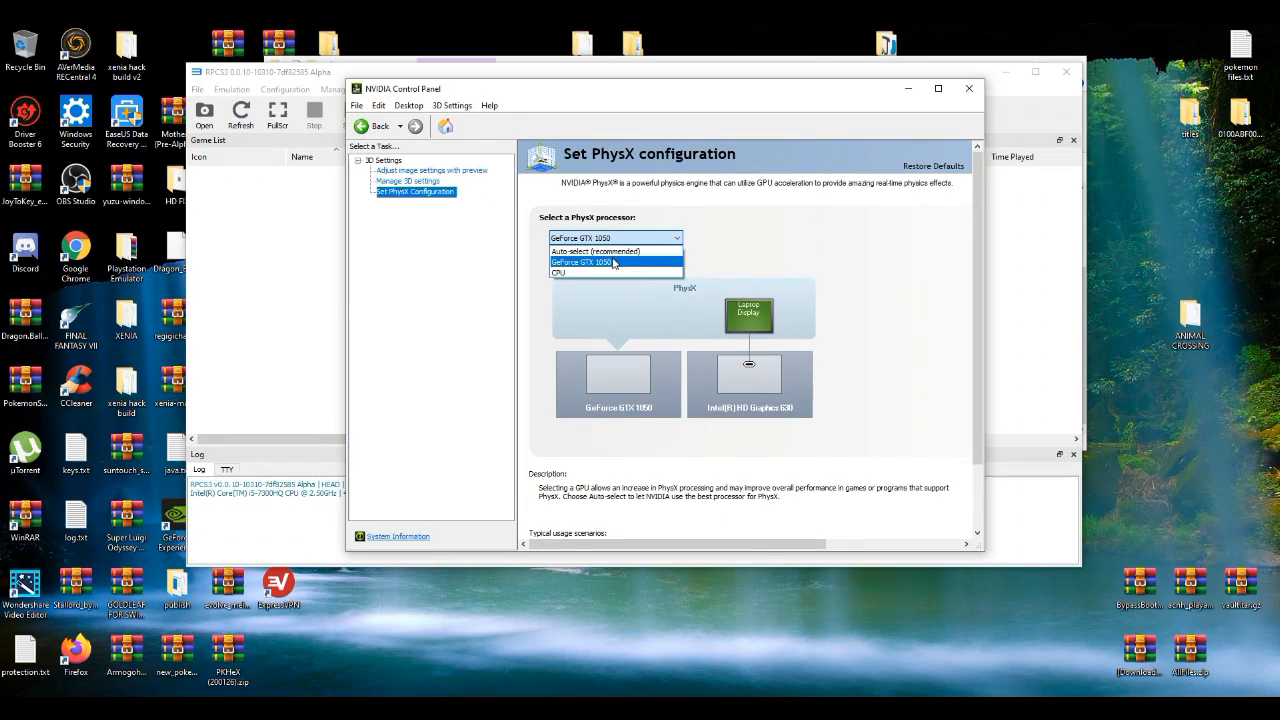
pyautogui.click(582, 262)
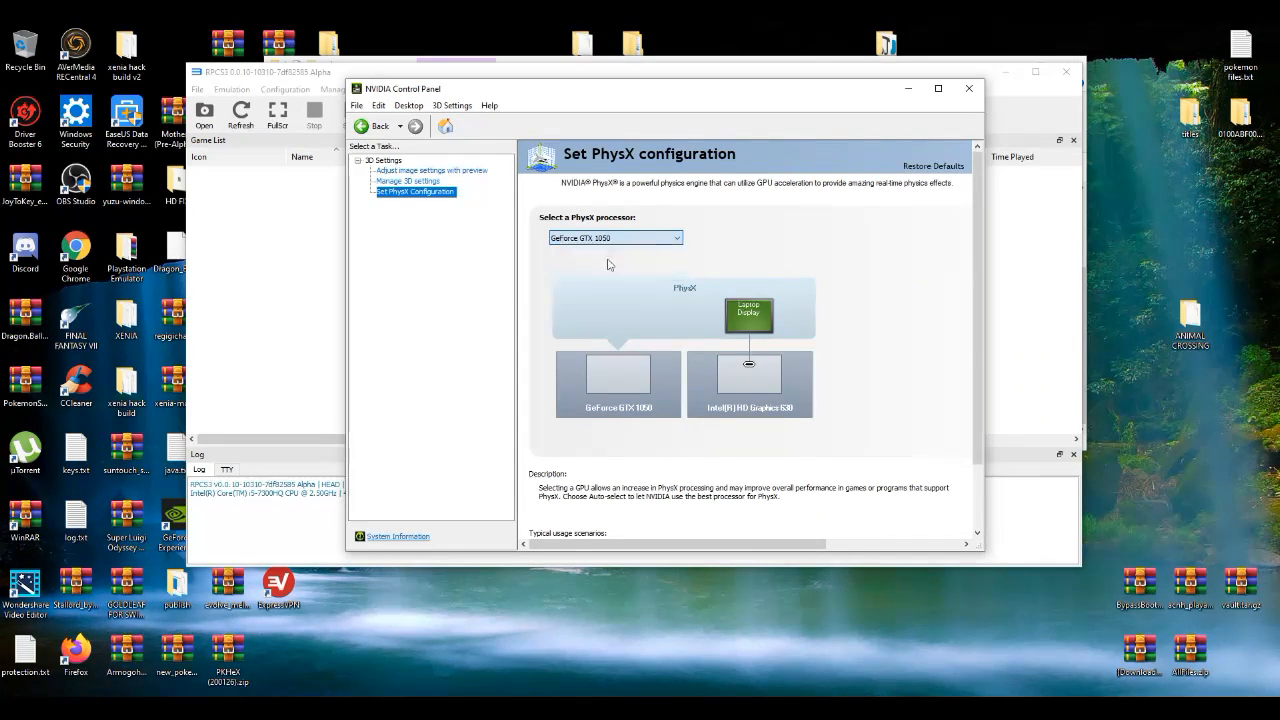
pyautogui.scroll(-3)
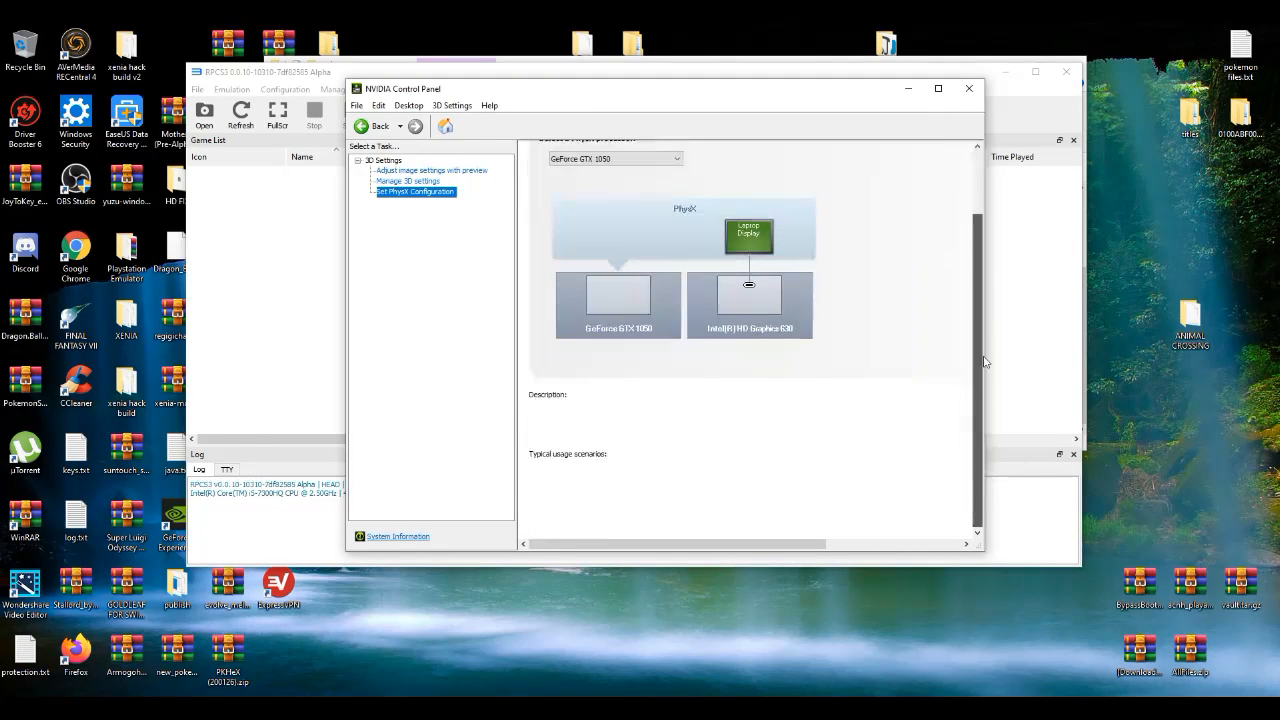
pyautogui.scroll(3)
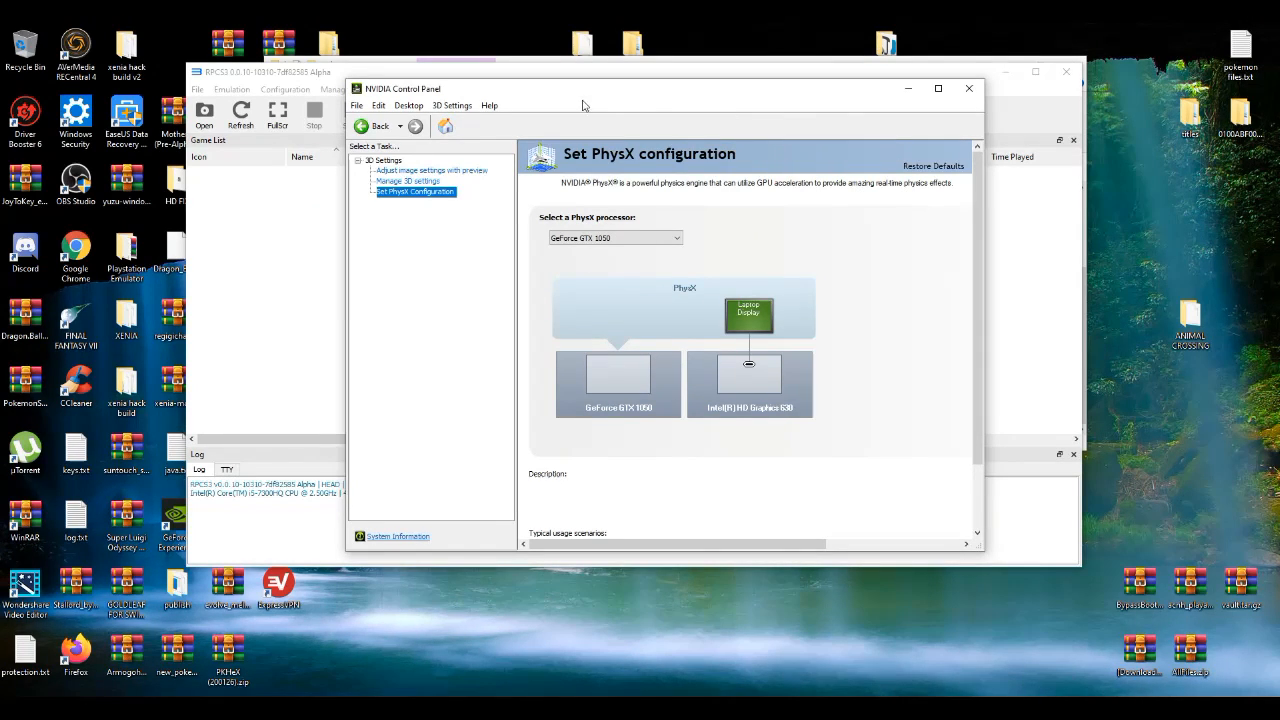
# Step: Revisit Manage 3D settings and Adjust image settings with preview, then close the panel
pyautogui.click(407, 181)
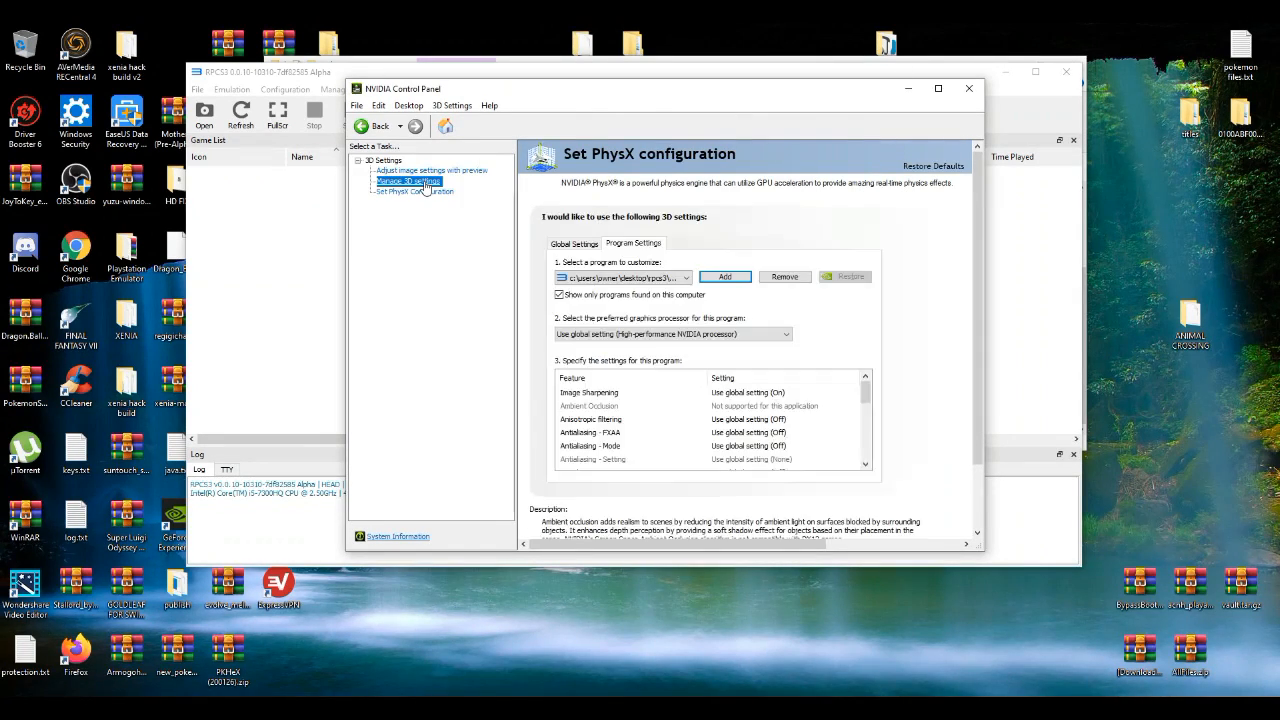
pyautogui.click(408, 181)
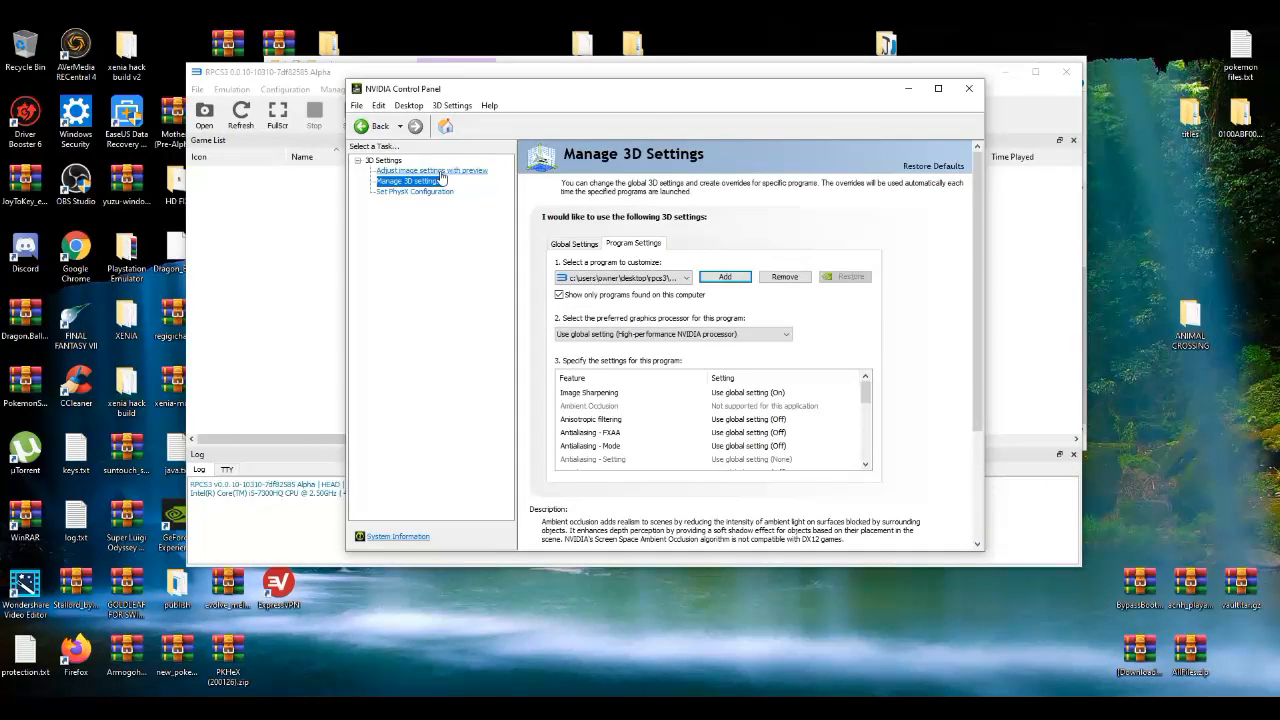
pyautogui.click(431, 170)
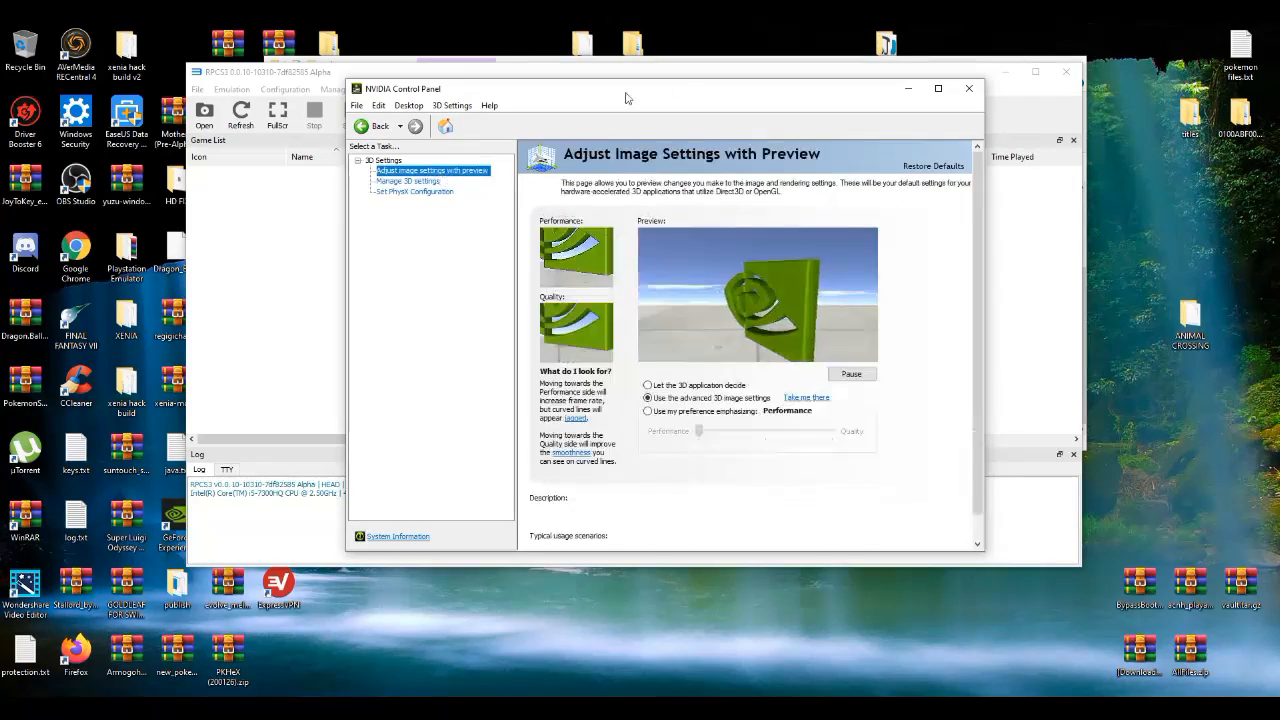
pyautogui.click(968, 88)
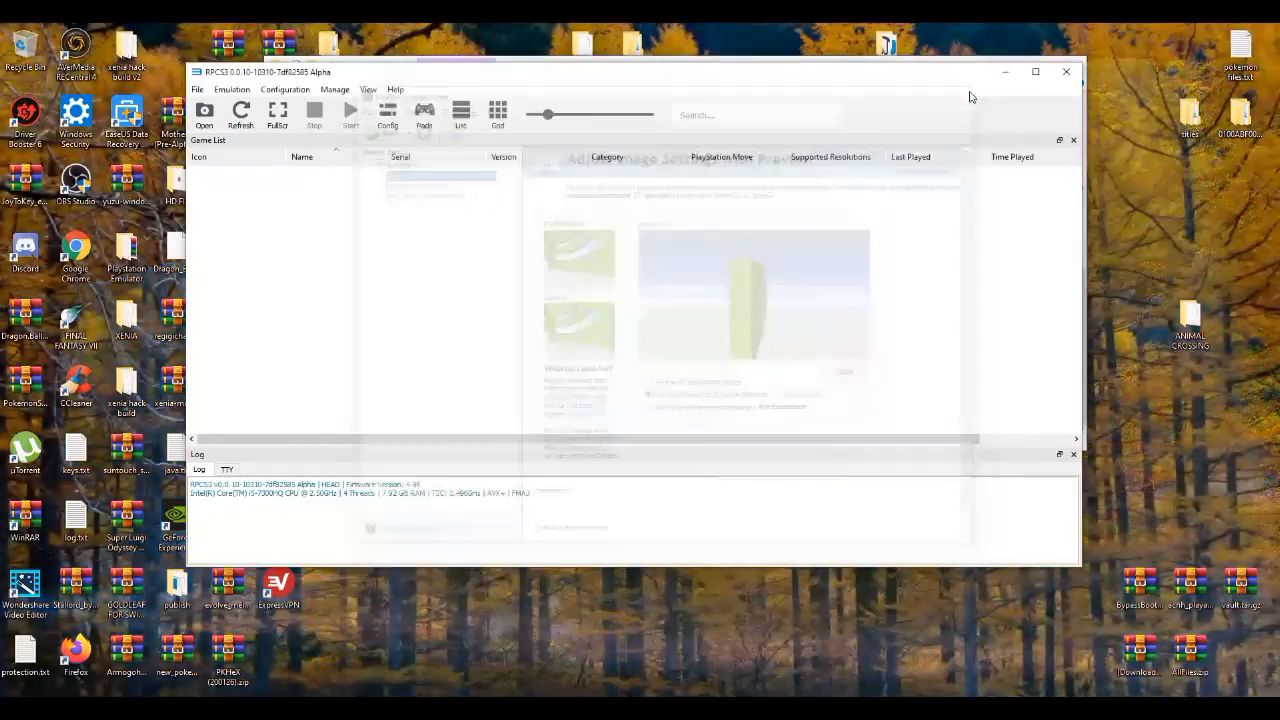
pyautogui.click(231, 89)
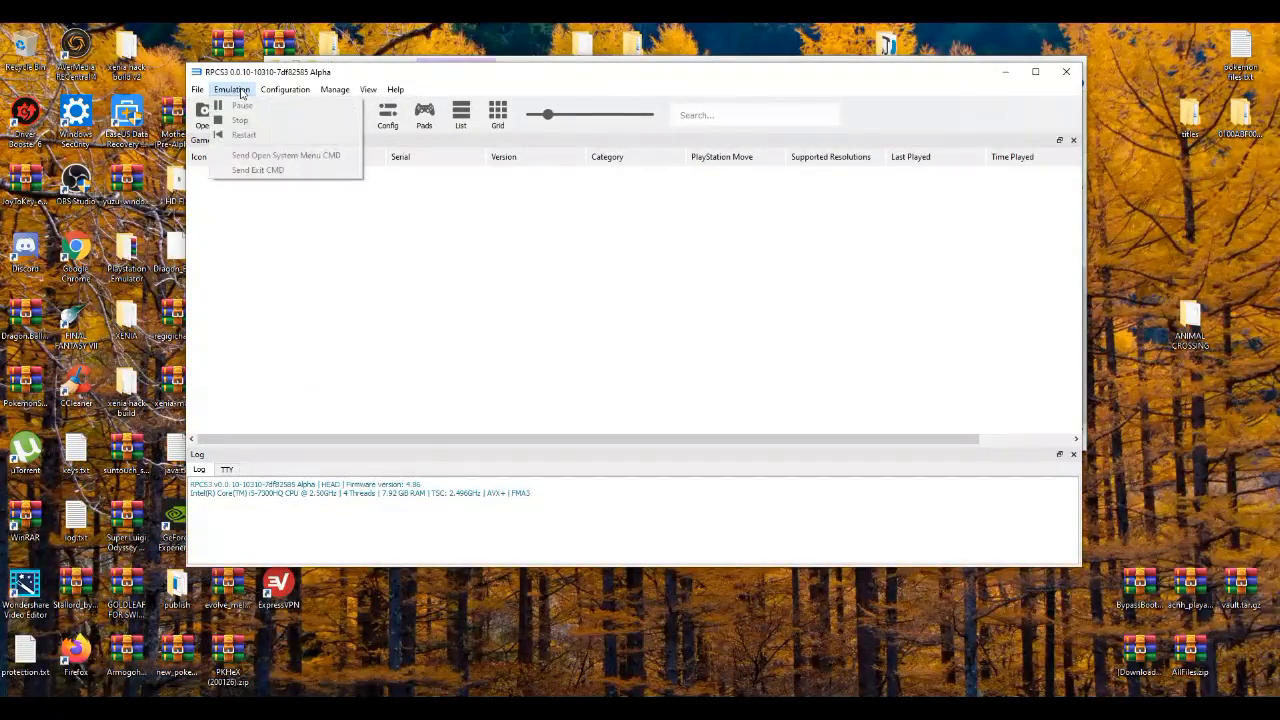
pyautogui.click(284, 89)
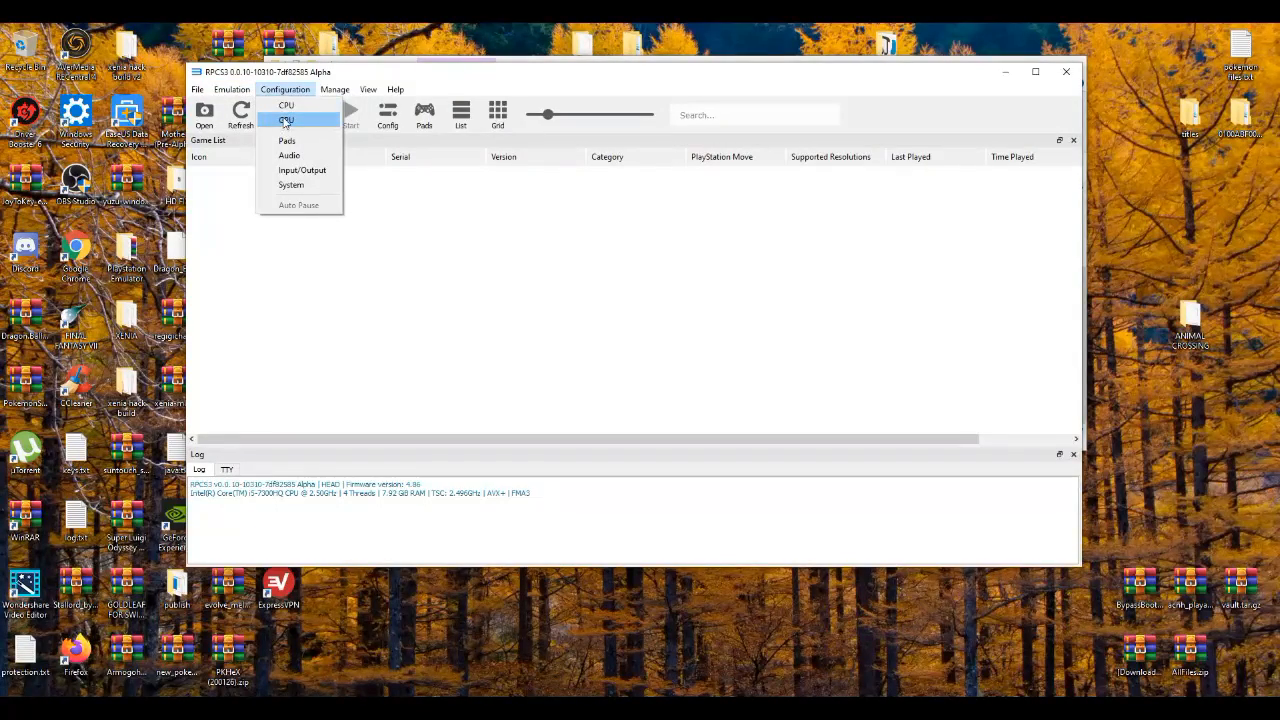
pyautogui.click(286, 120)
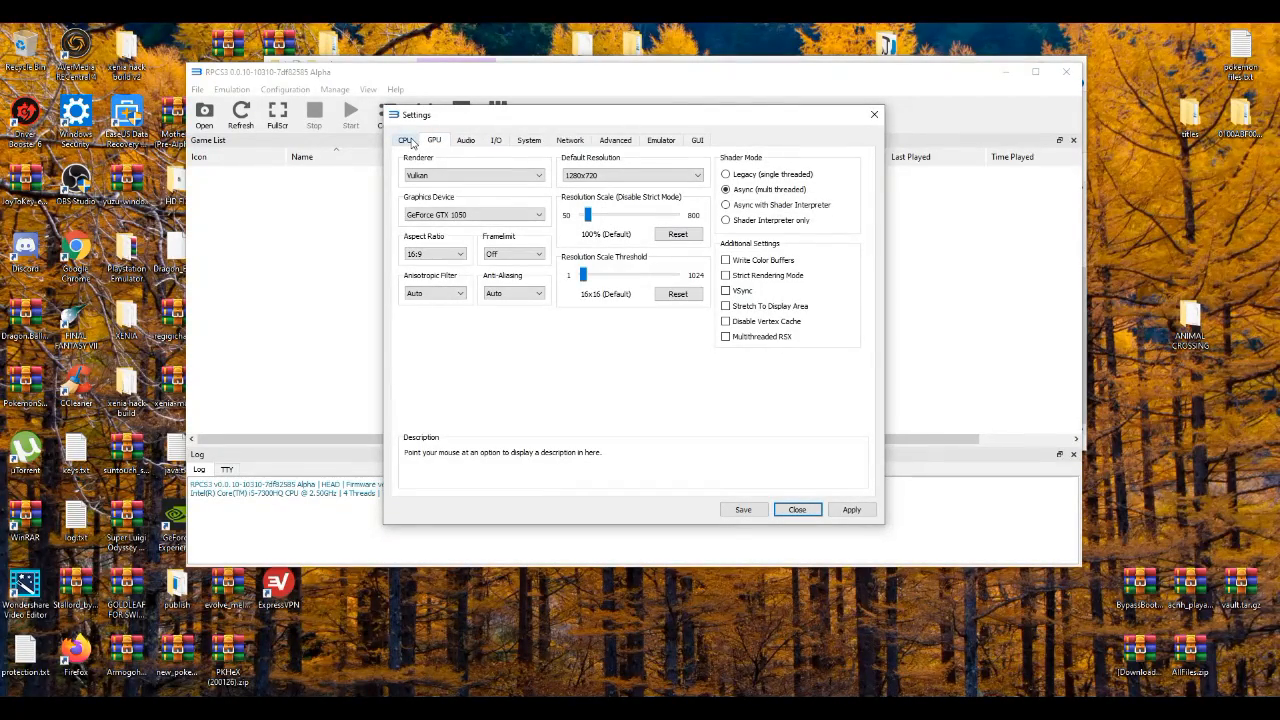
pyautogui.click(404, 139)
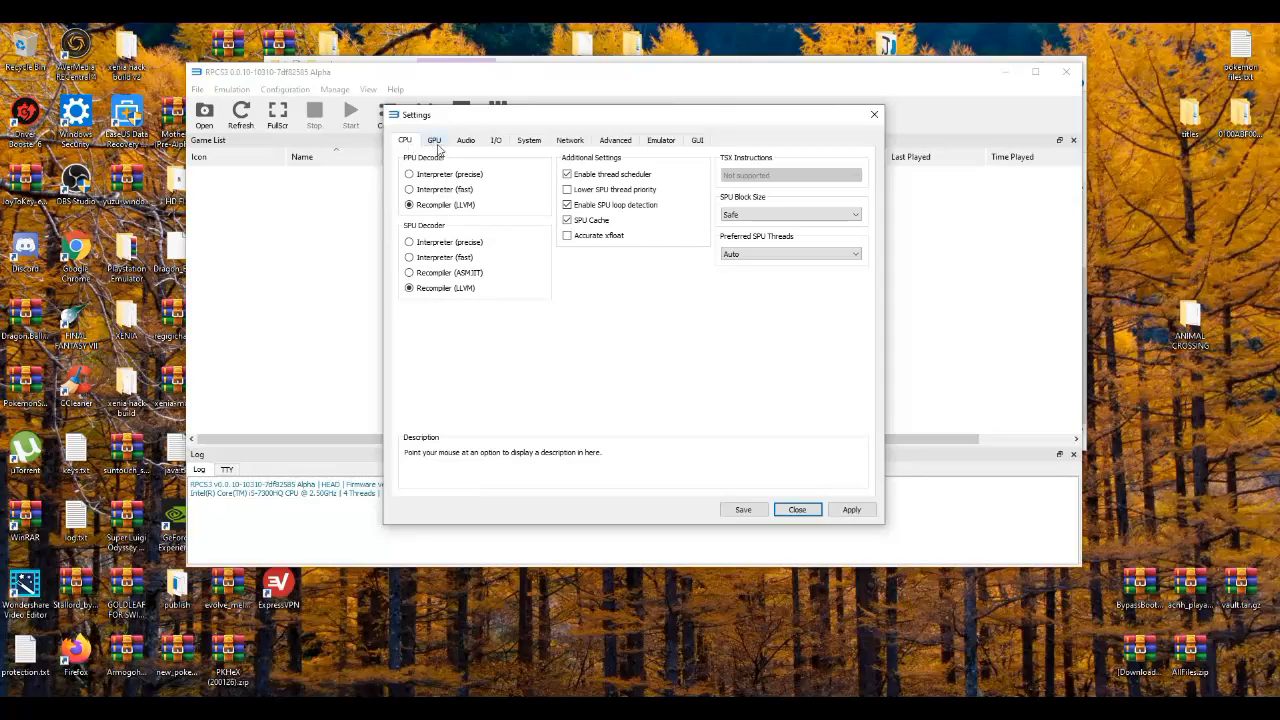
pyautogui.click(433, 139)
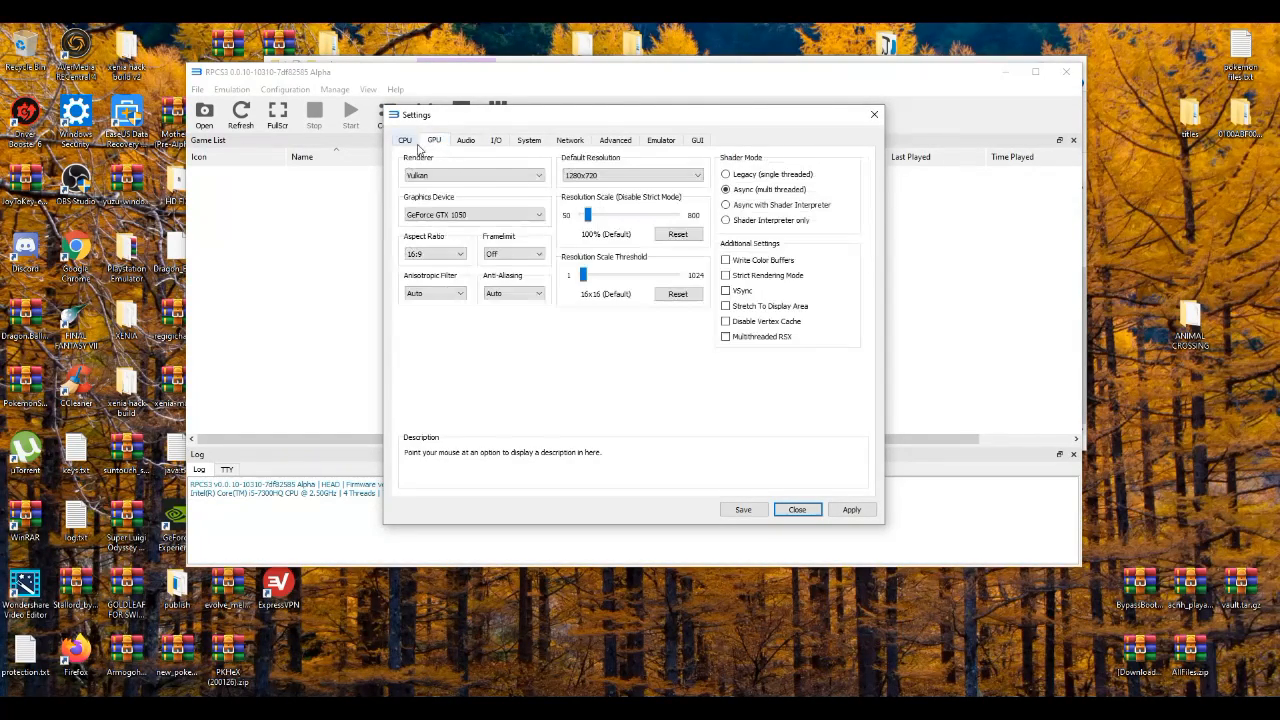
pyautogui.click(404, 140)
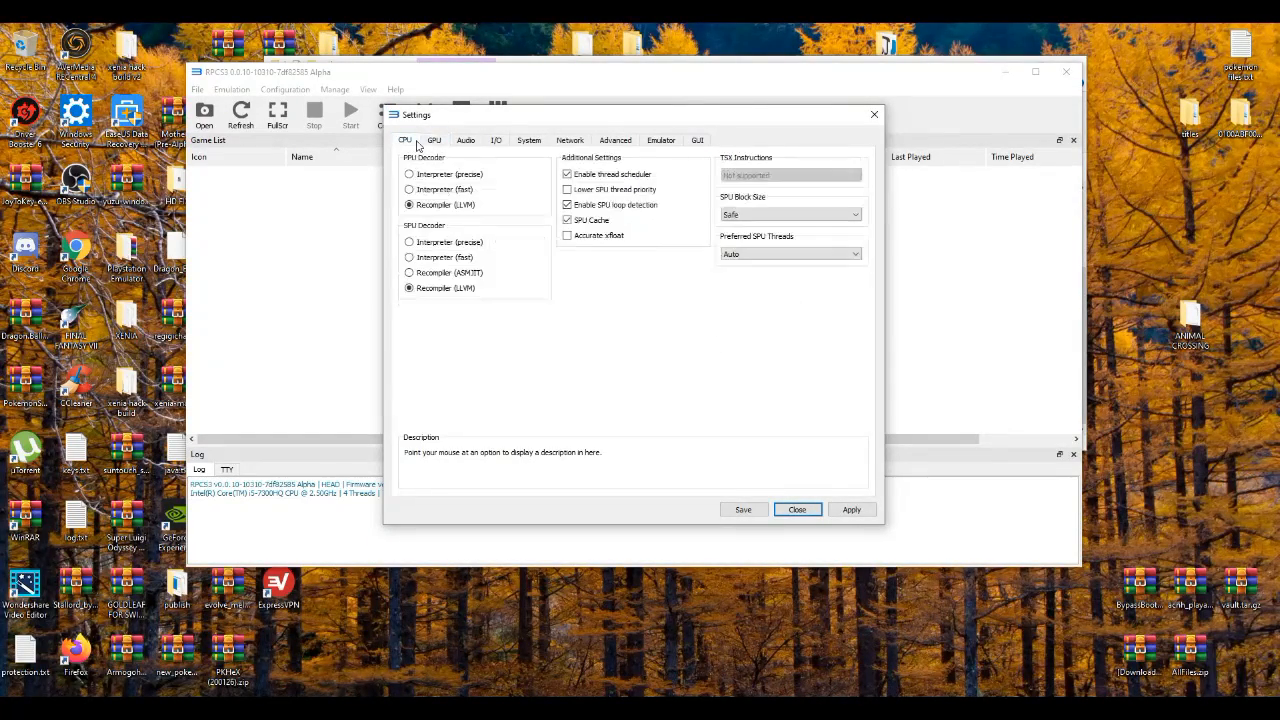
pyautogui.moveTo(428, 148)
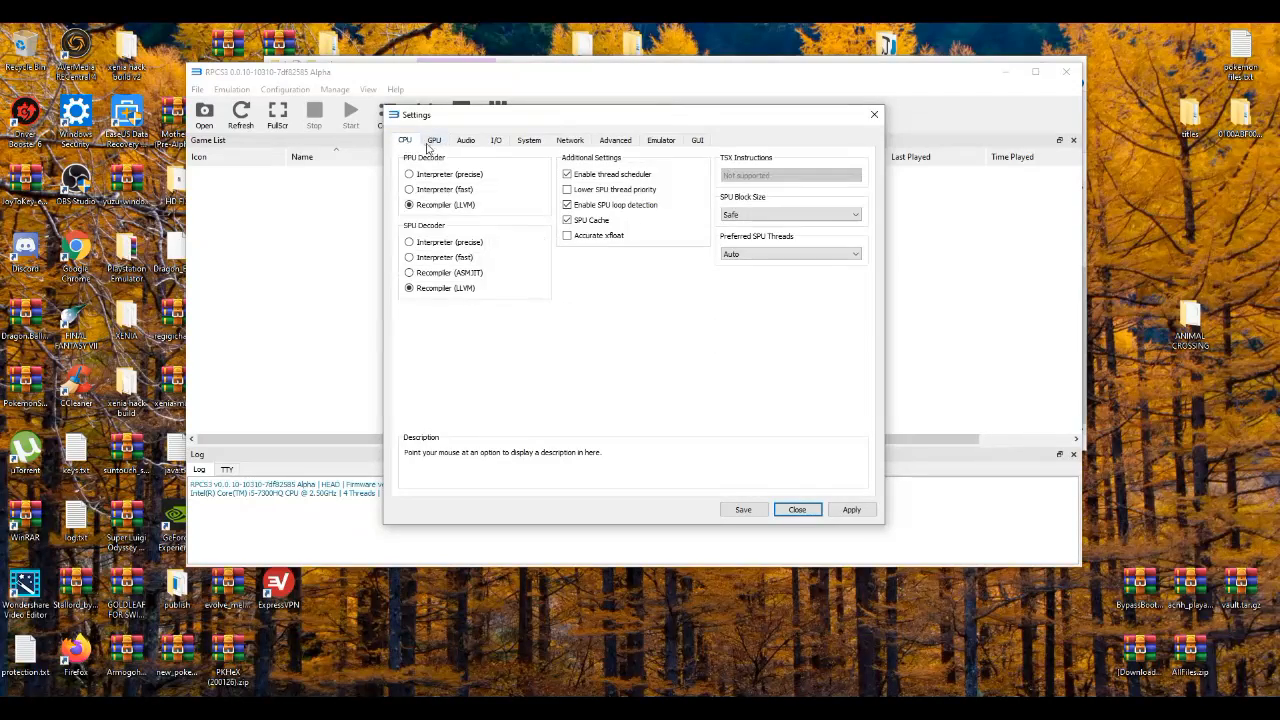
pyautogui.click(433, 140)
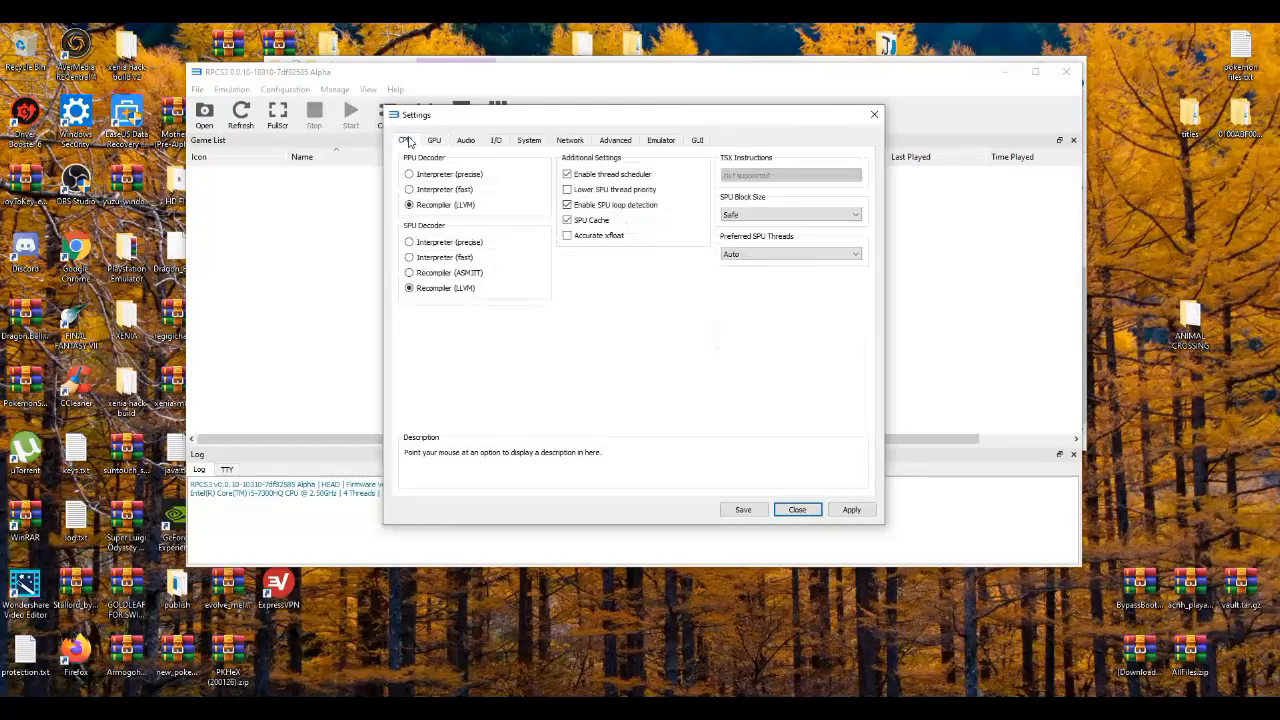
pyautogui.click(433, 140)
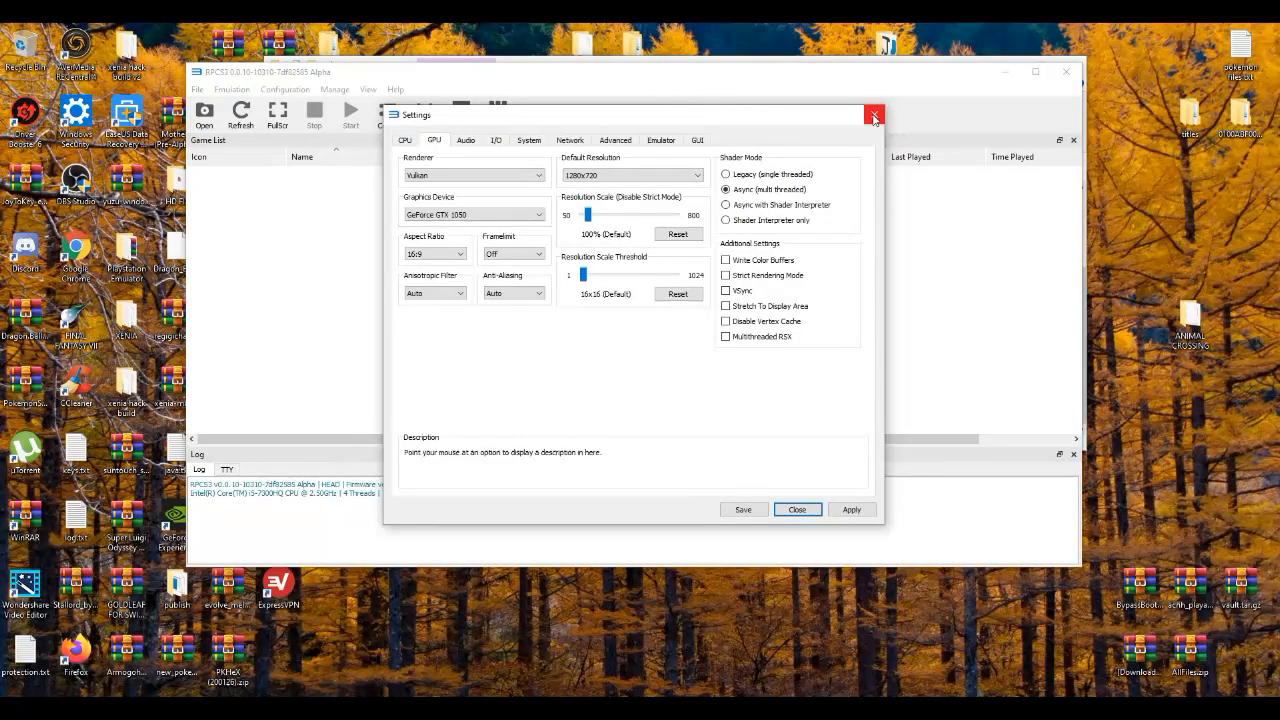
pyautogui.click(874, 116)
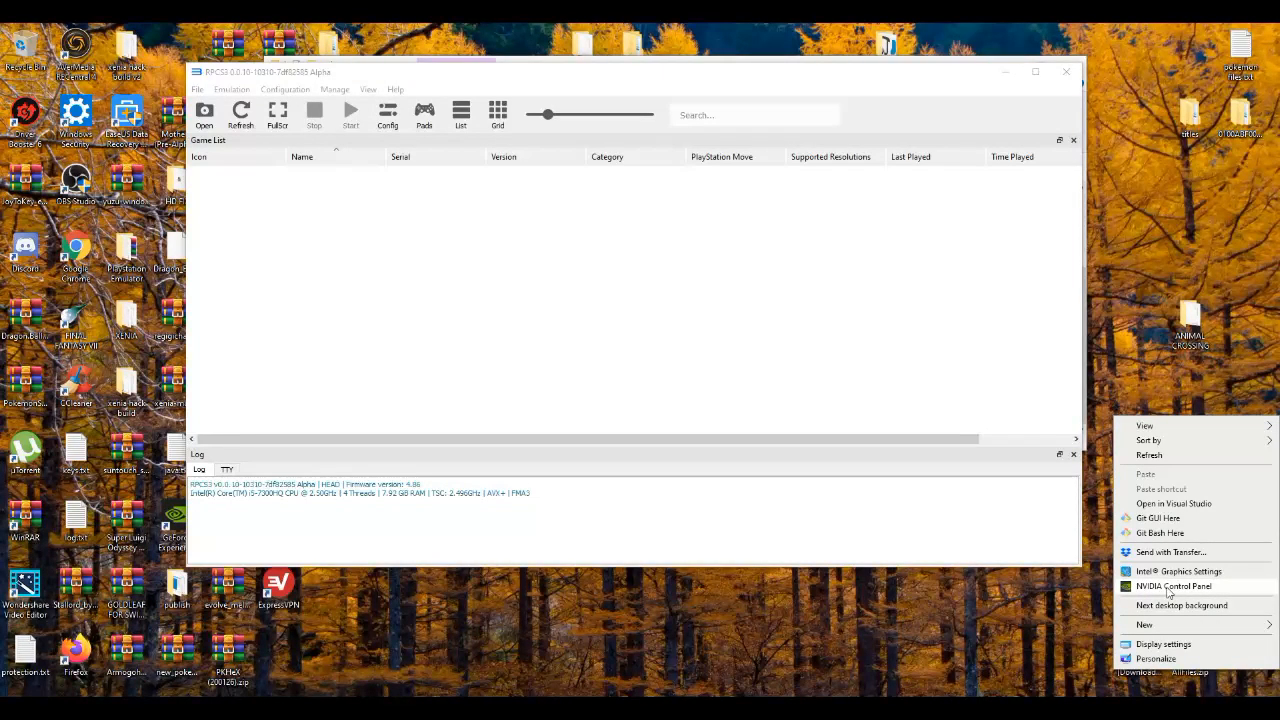
pyautogui.click(638, 186)
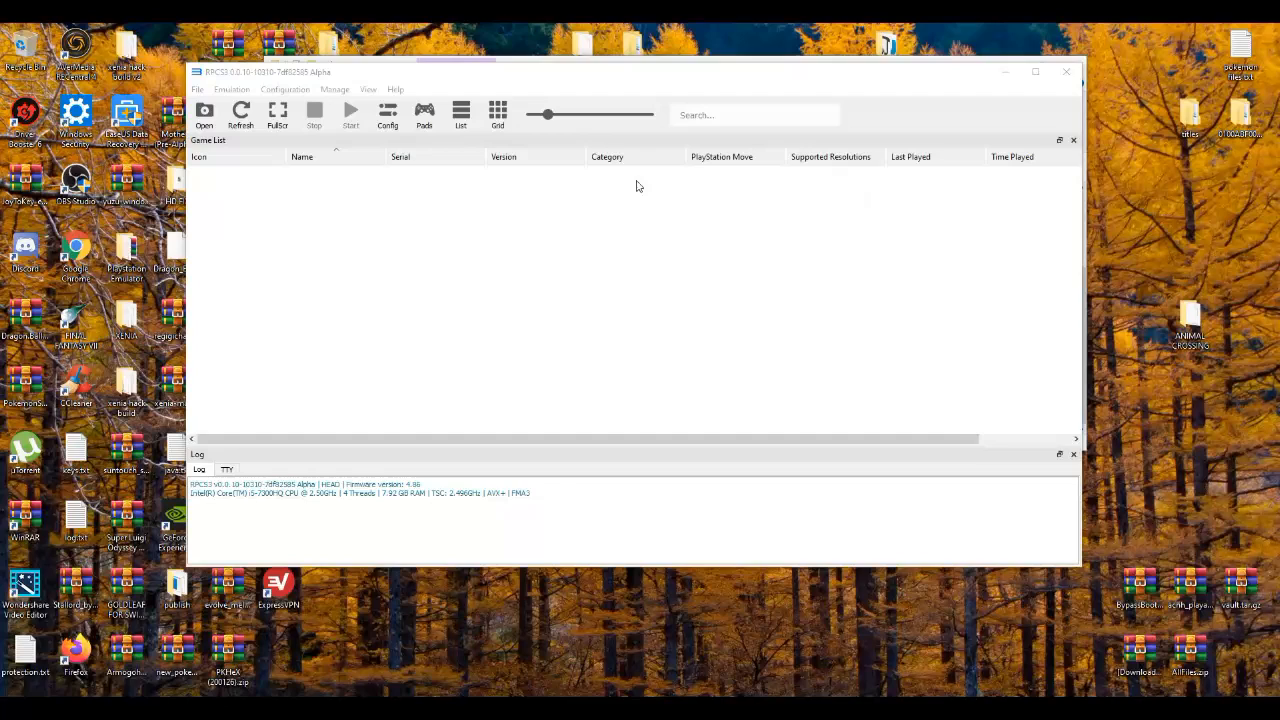